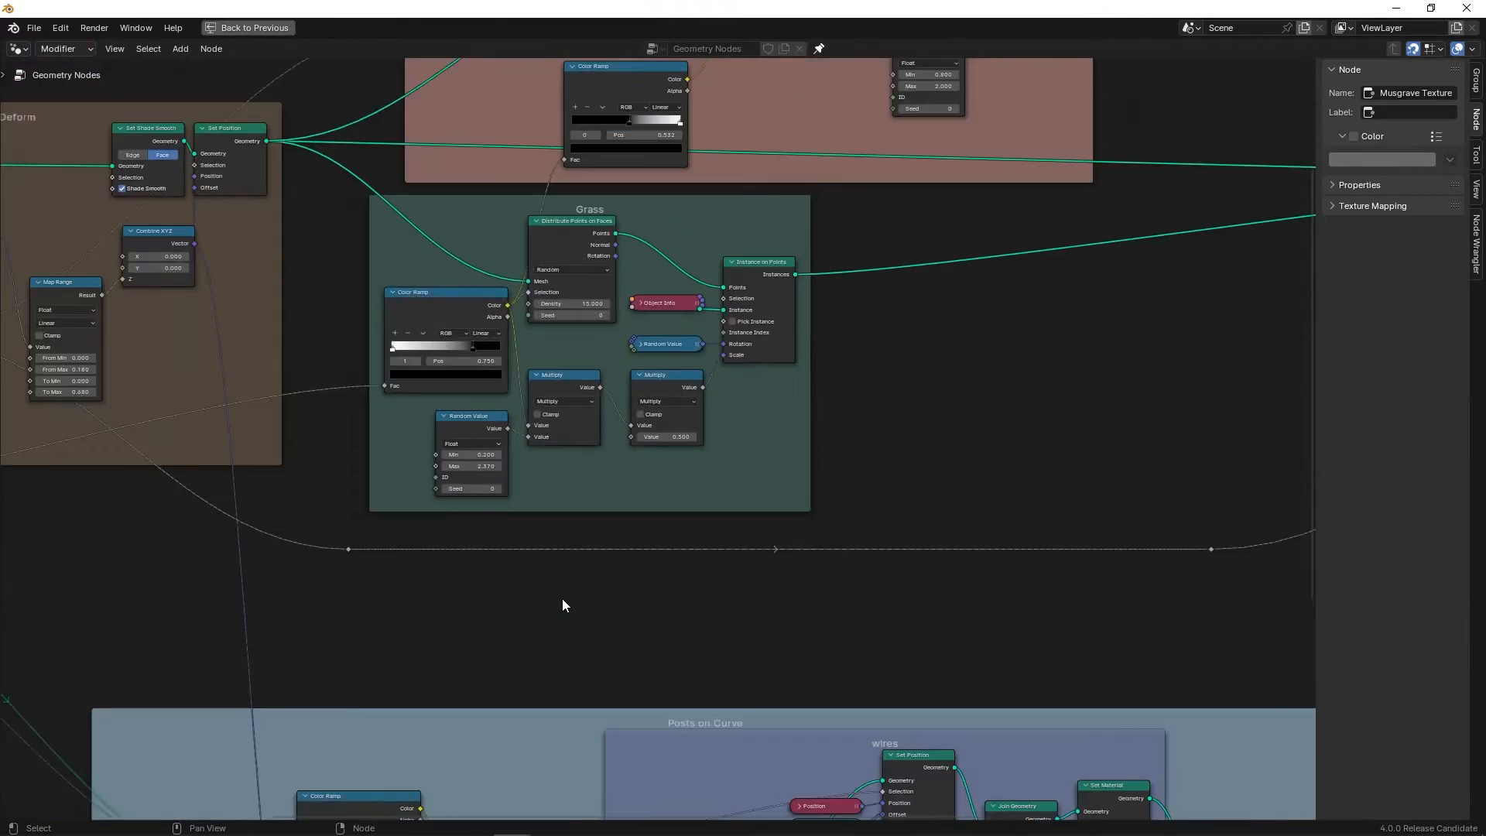
- Frame the whole landscape node tree, then return to the grass-and-tree terrain layout
key(Home)
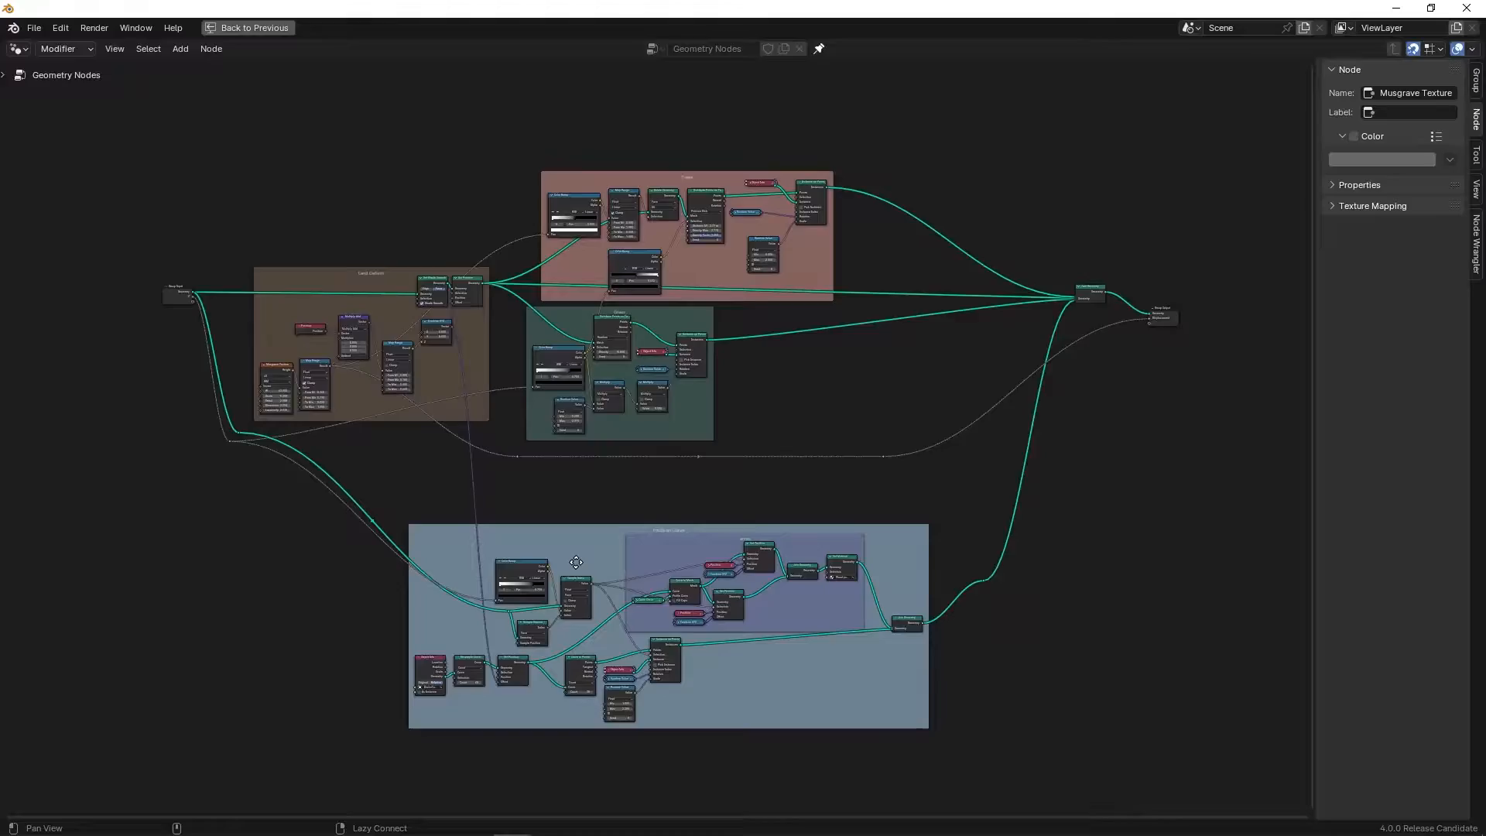
click(222, 29)
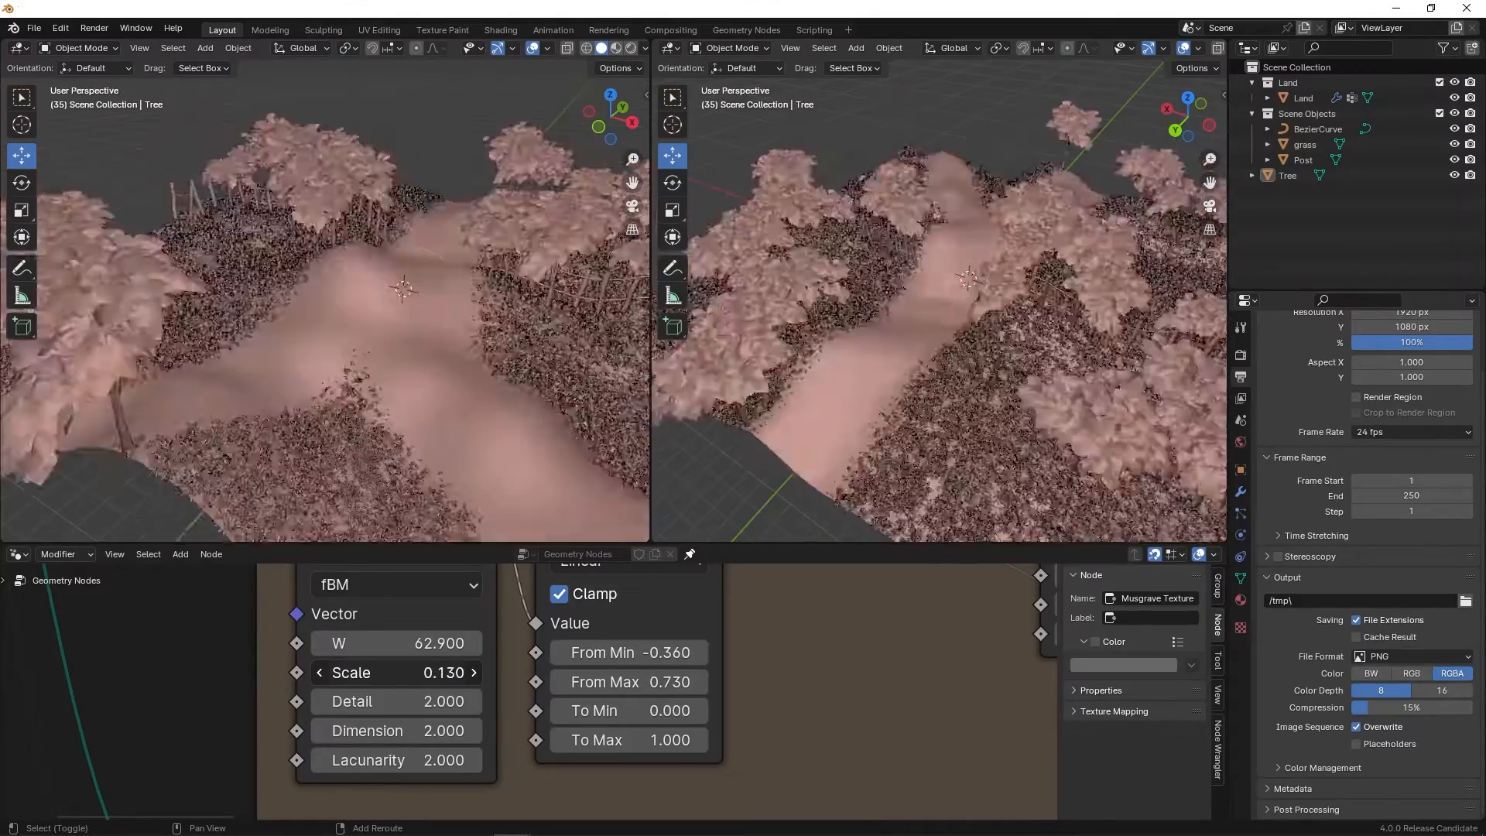
drag(436, 672, 398, 672)
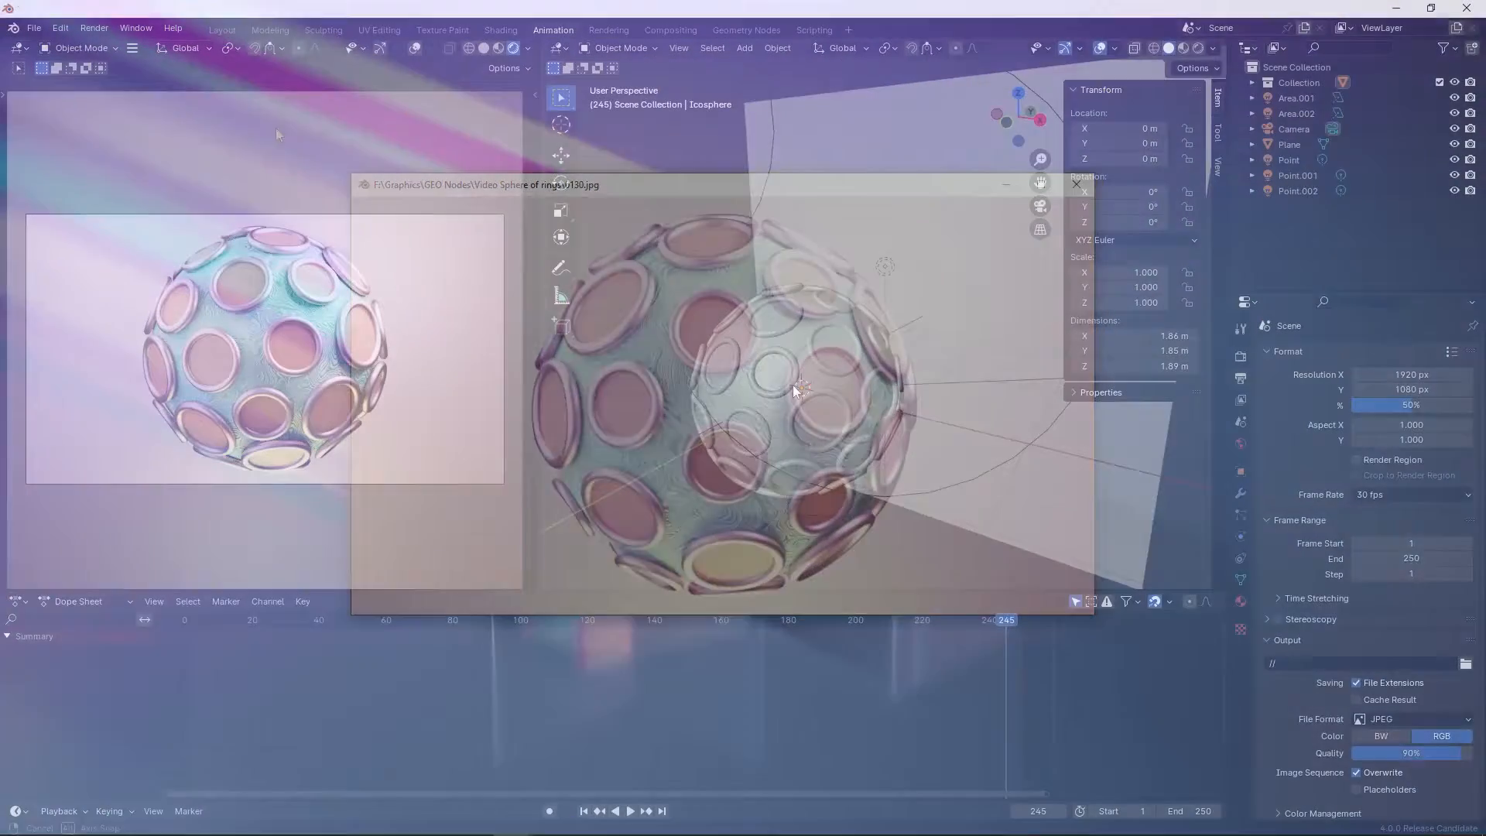
- Switch to the node-tree workspace and play back the rendered ring-covered sphere animation
click(1076, 185)
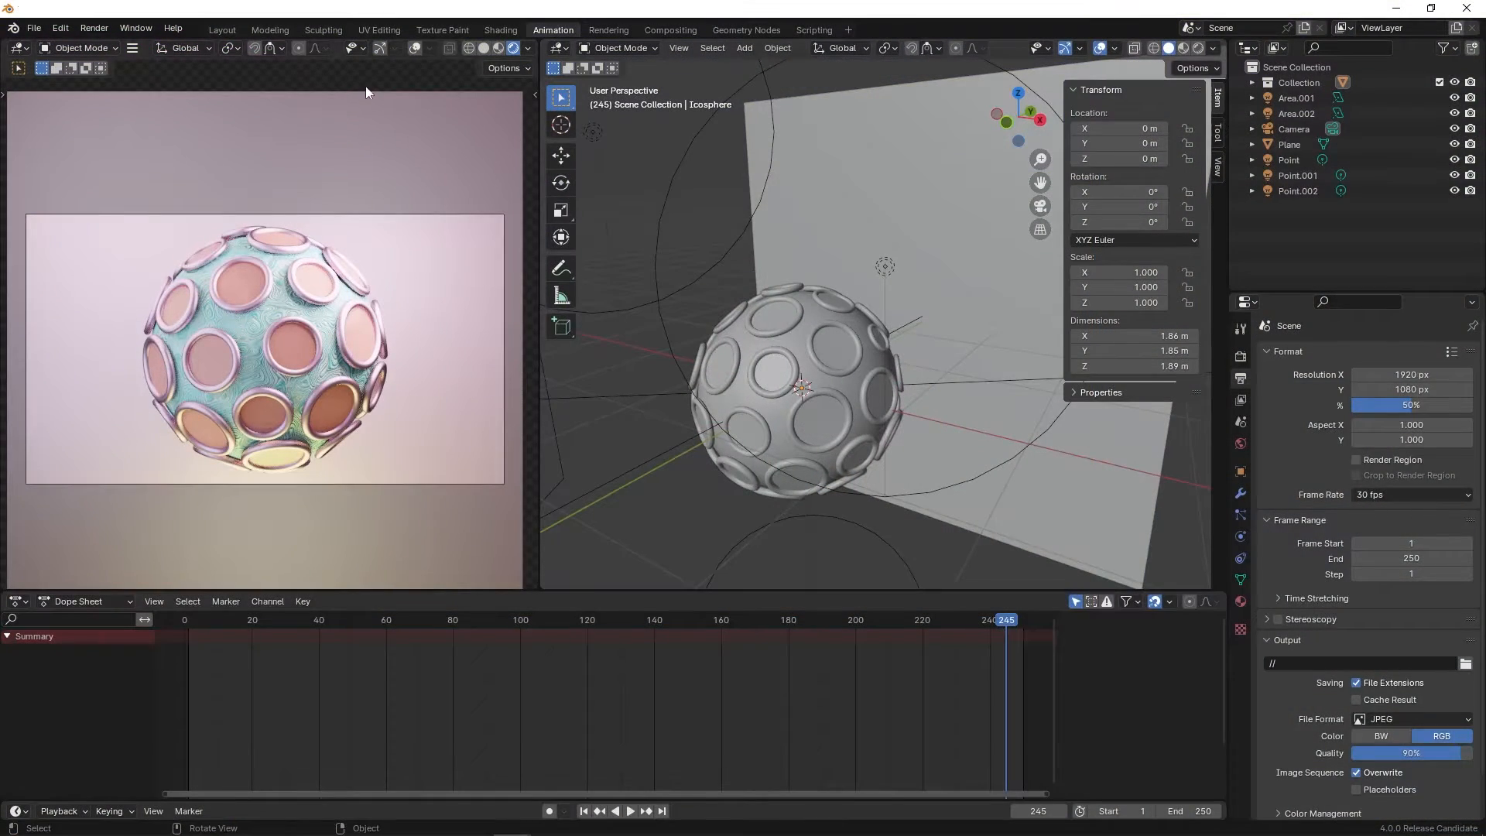
click(222, 29)
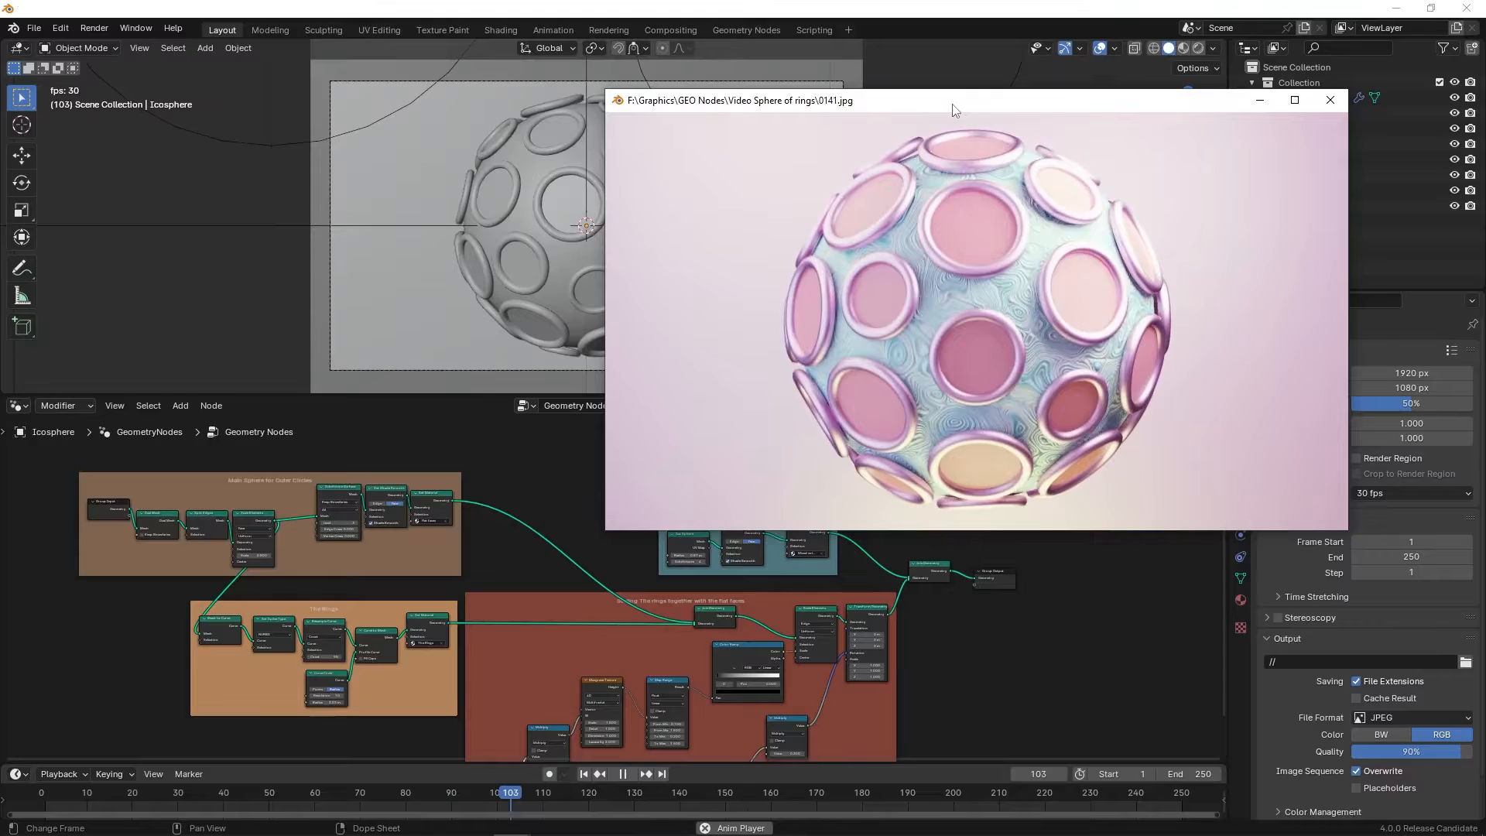
click(1330, 100)
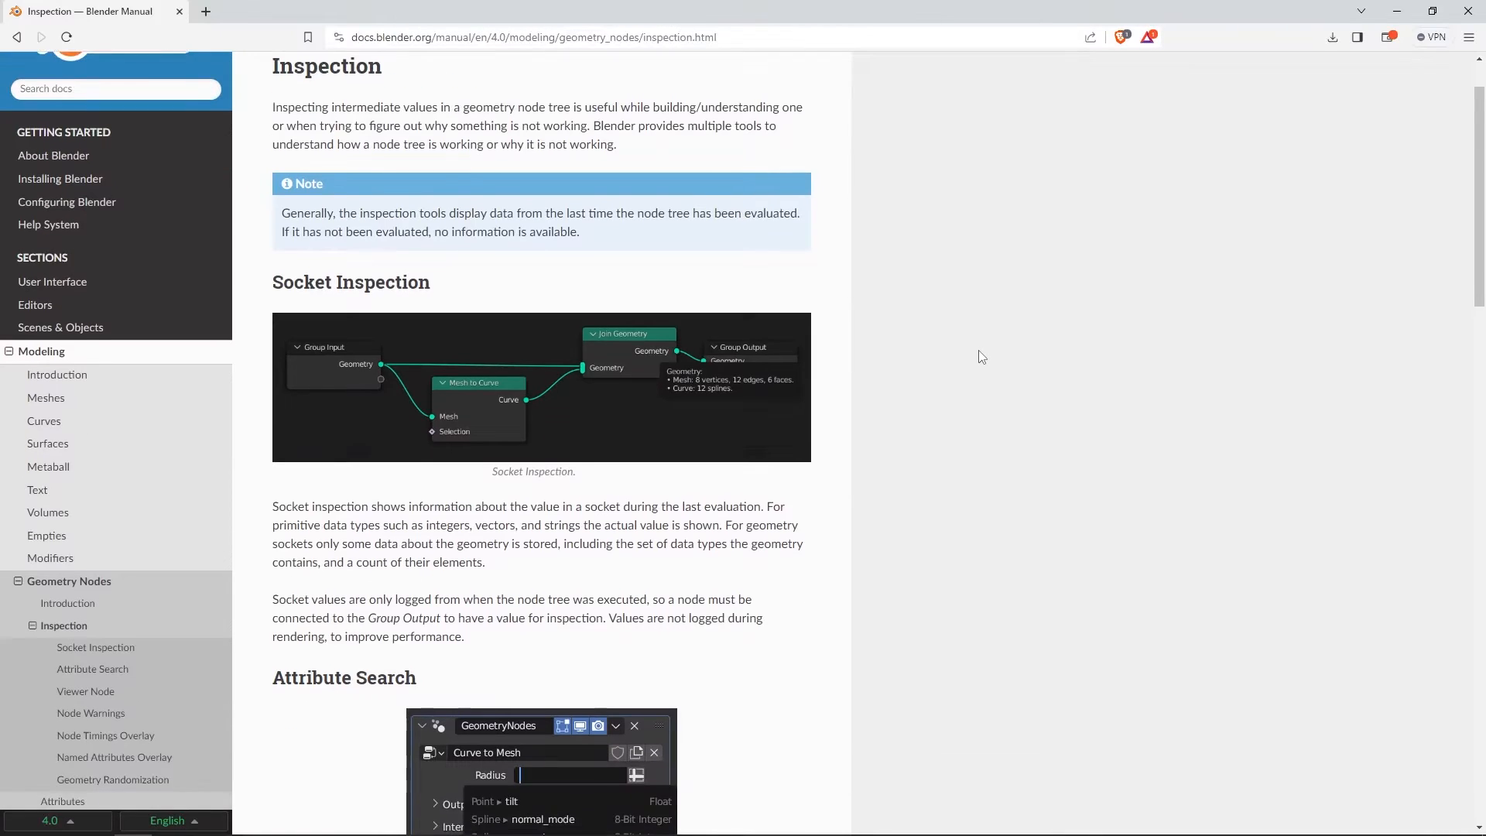
- Scroll the manual's Inspection page down to Node Warnings and Node Timings Overlay
scroll(down, 3)
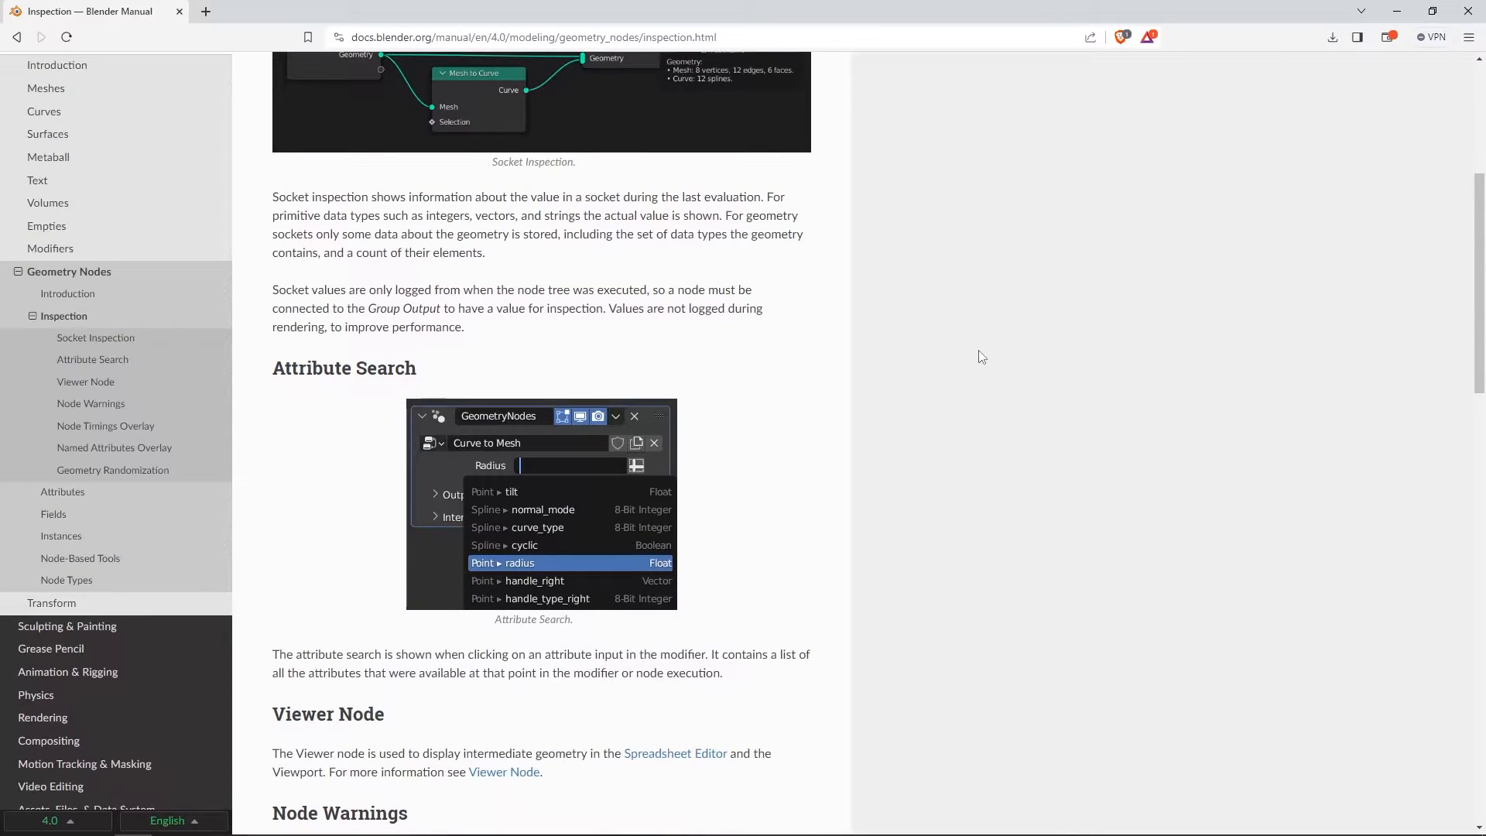
scroll(down, 3)
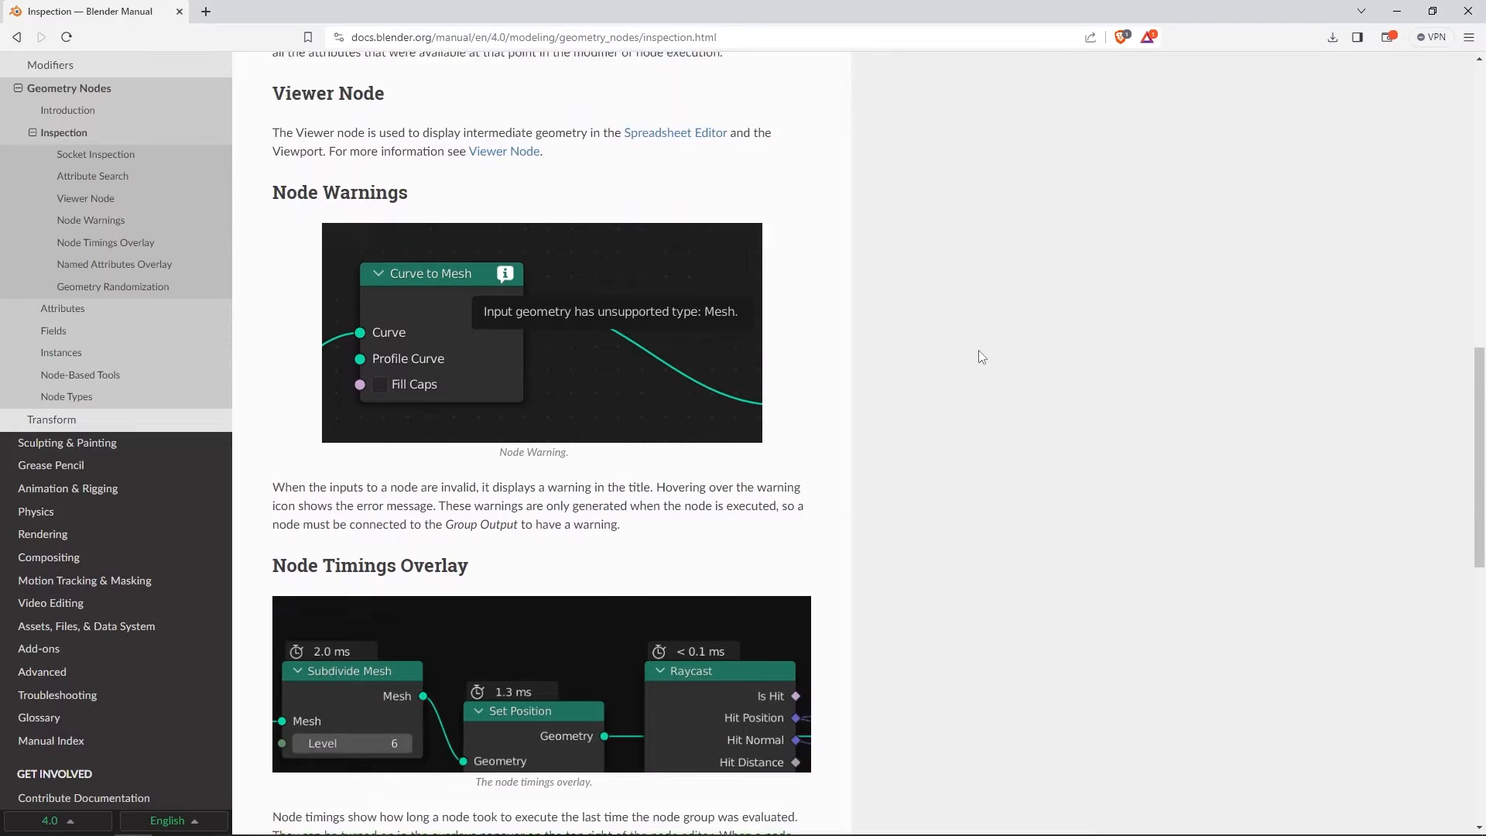
scroll(down, 3)
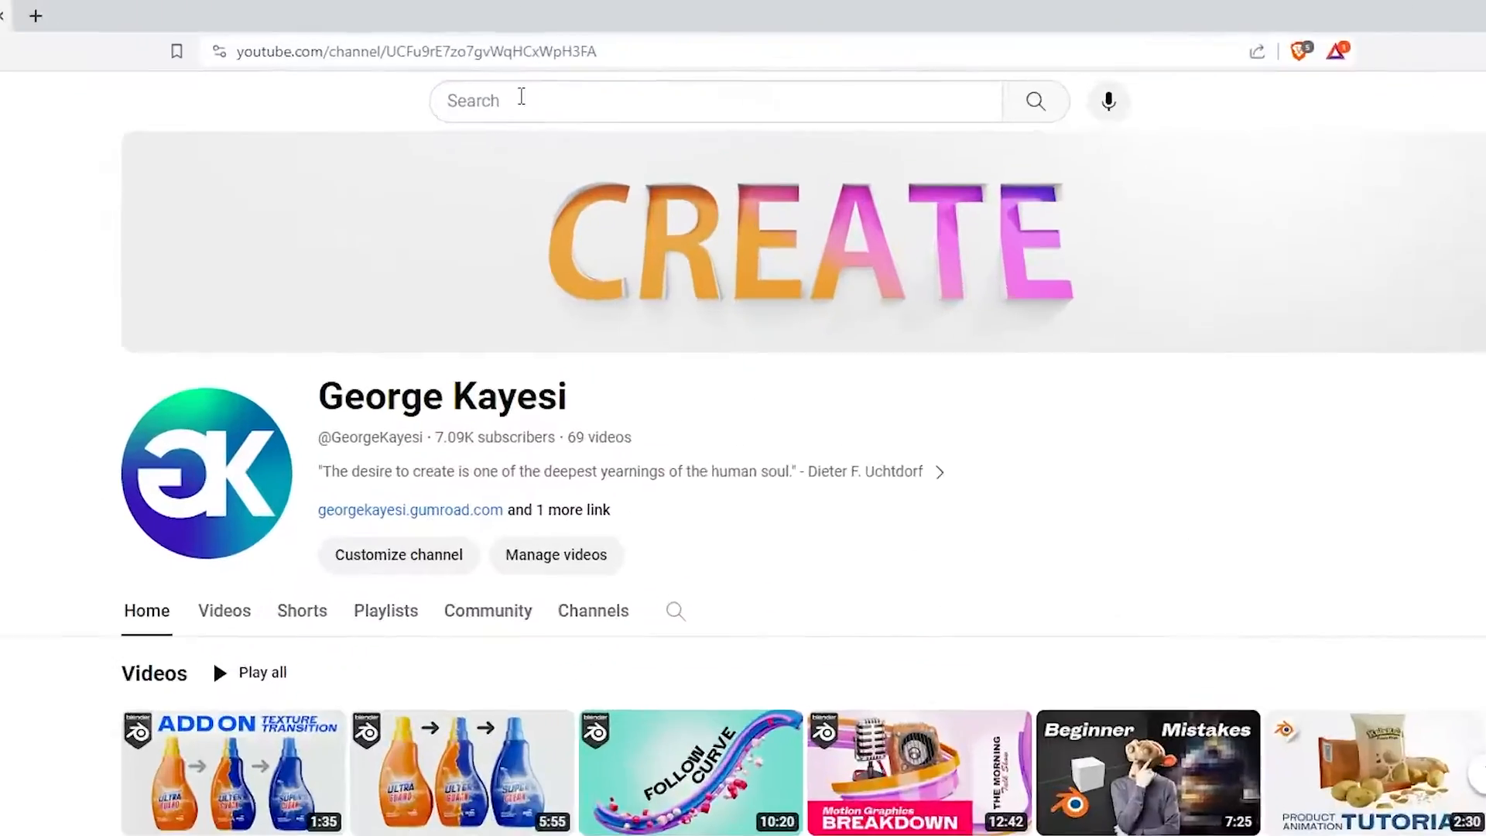
- Search YouTube for 'every node in geometry nodes'
text(every node in ge)
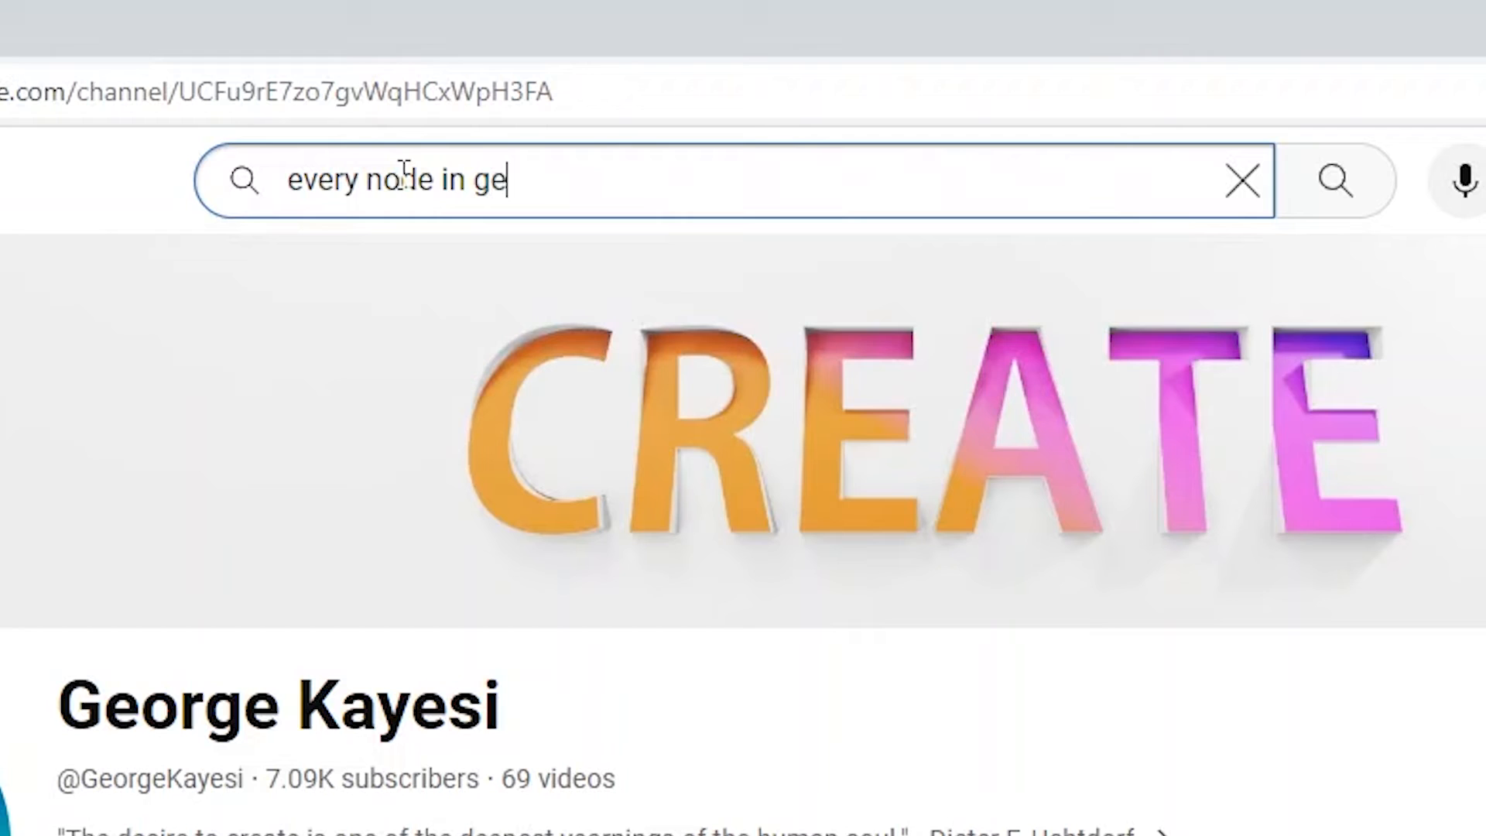
key(Enter)
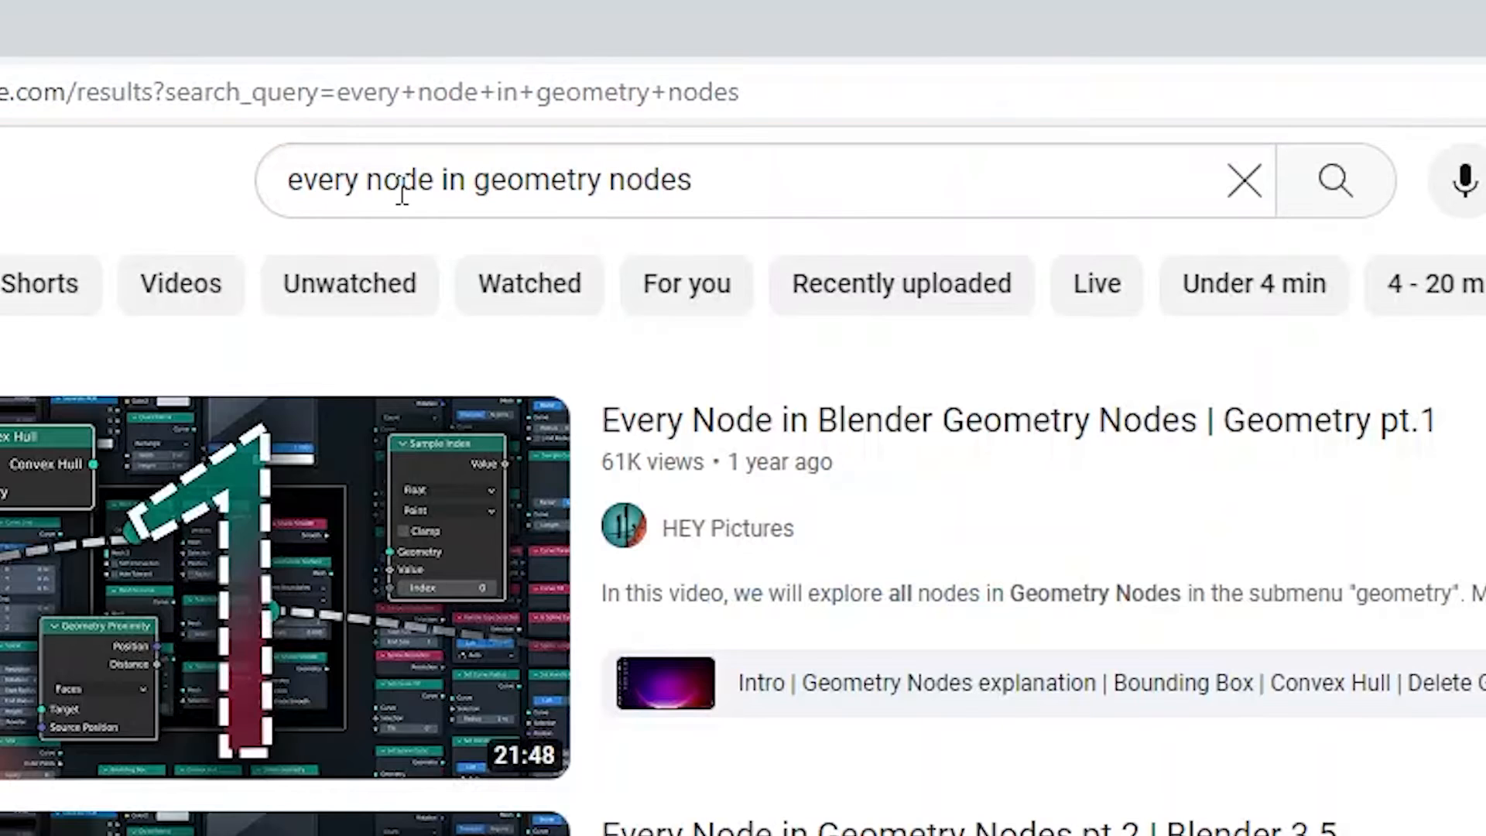
mouse_move(263, 652)
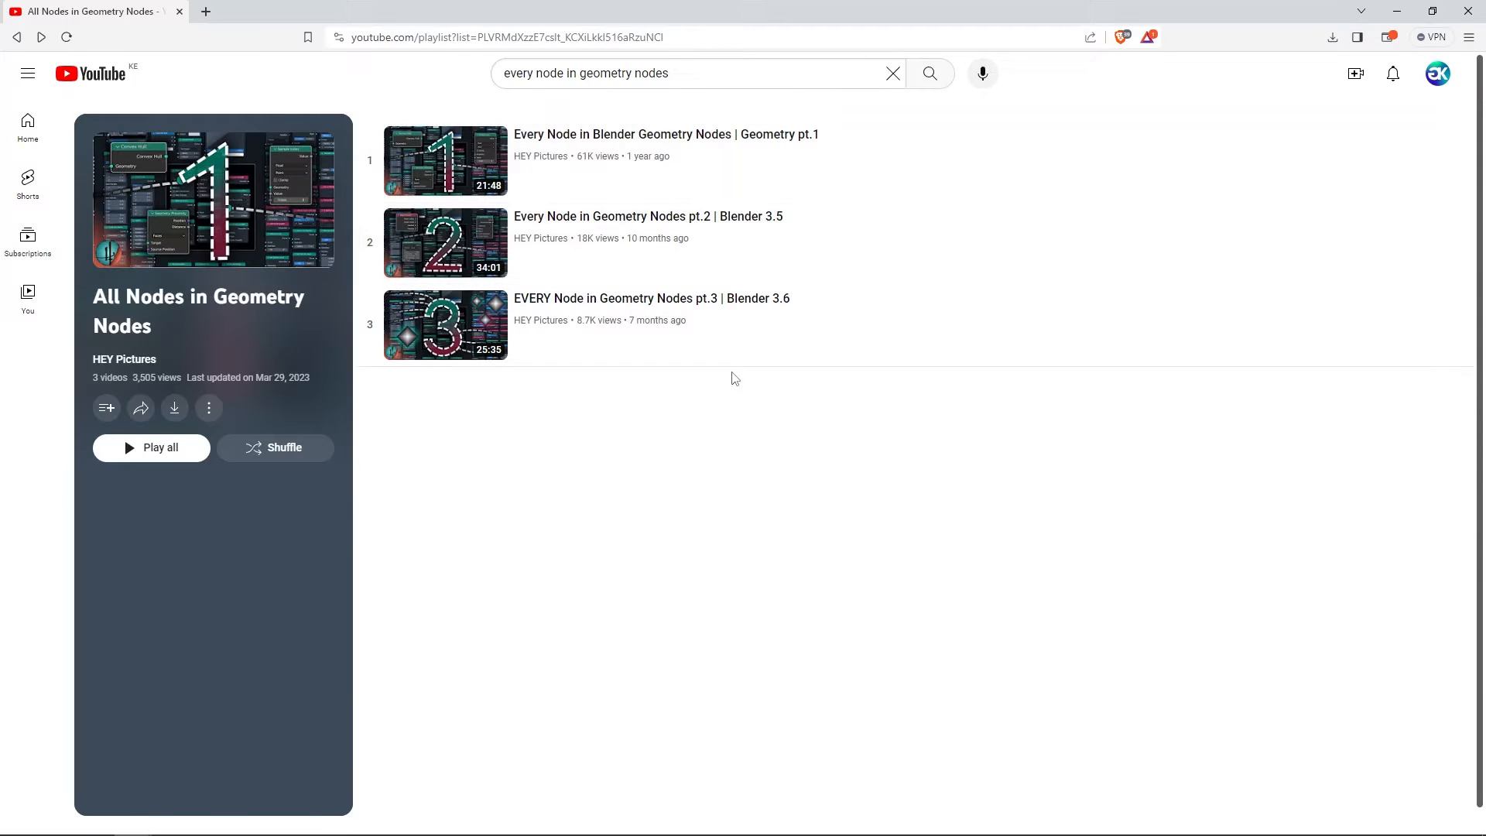
mouse_move(704, 398)
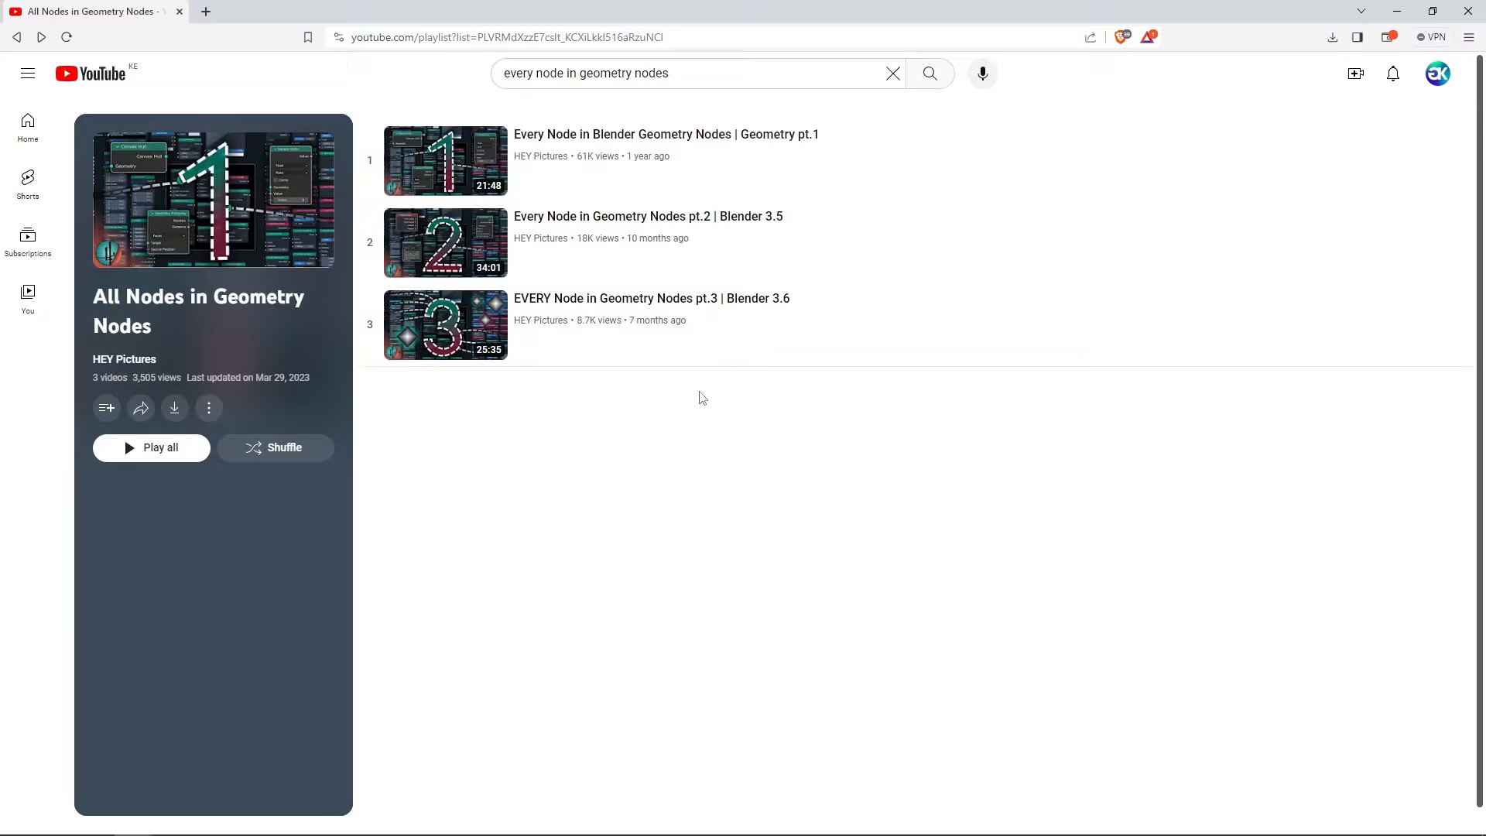
- Play Geometry pt.1 from the All Nodes in Geometry Nodes playlist, skipping ahead
click(446, 160)
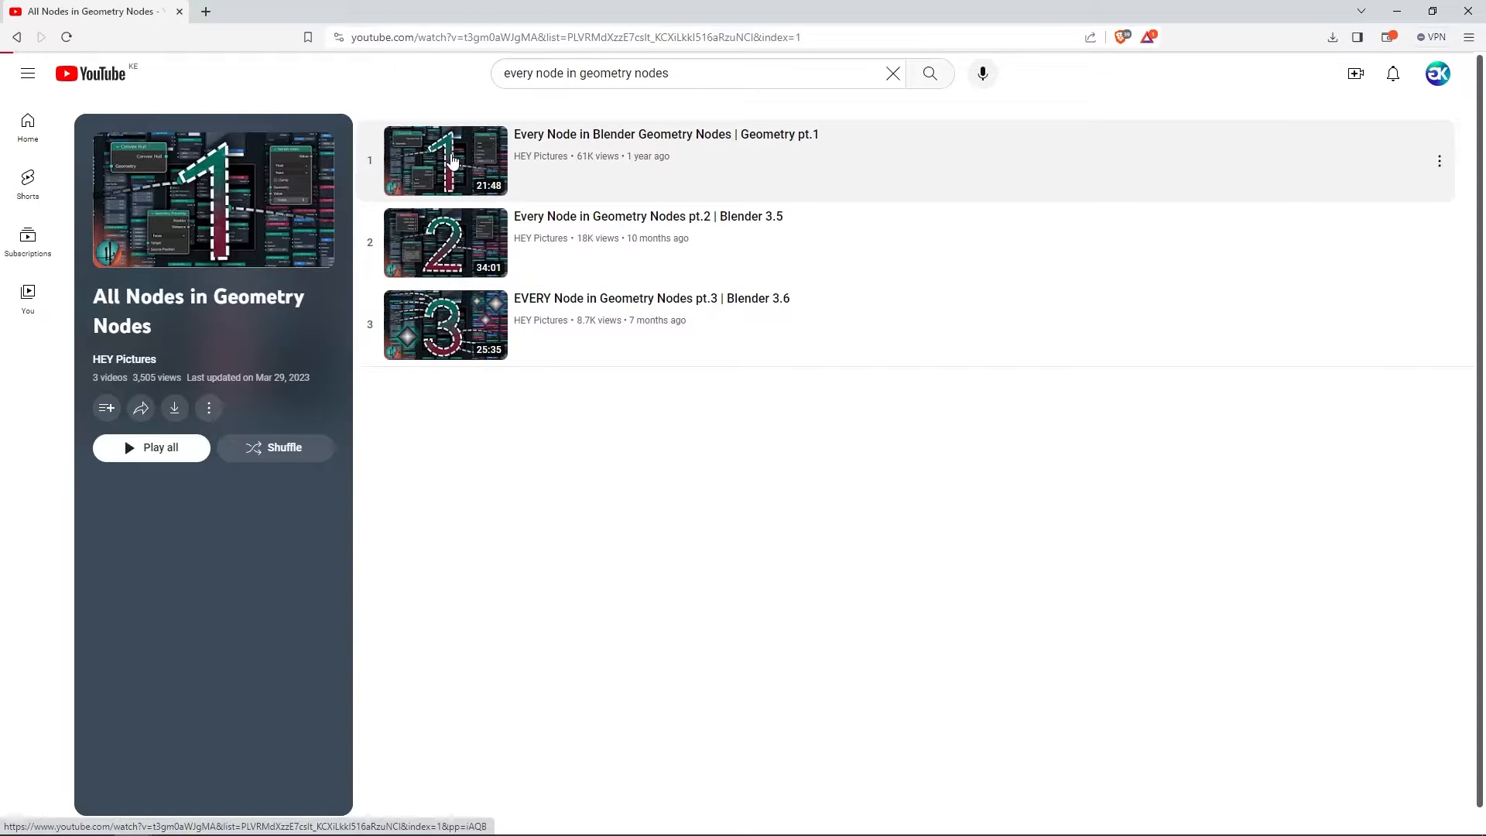
click(446, 161)
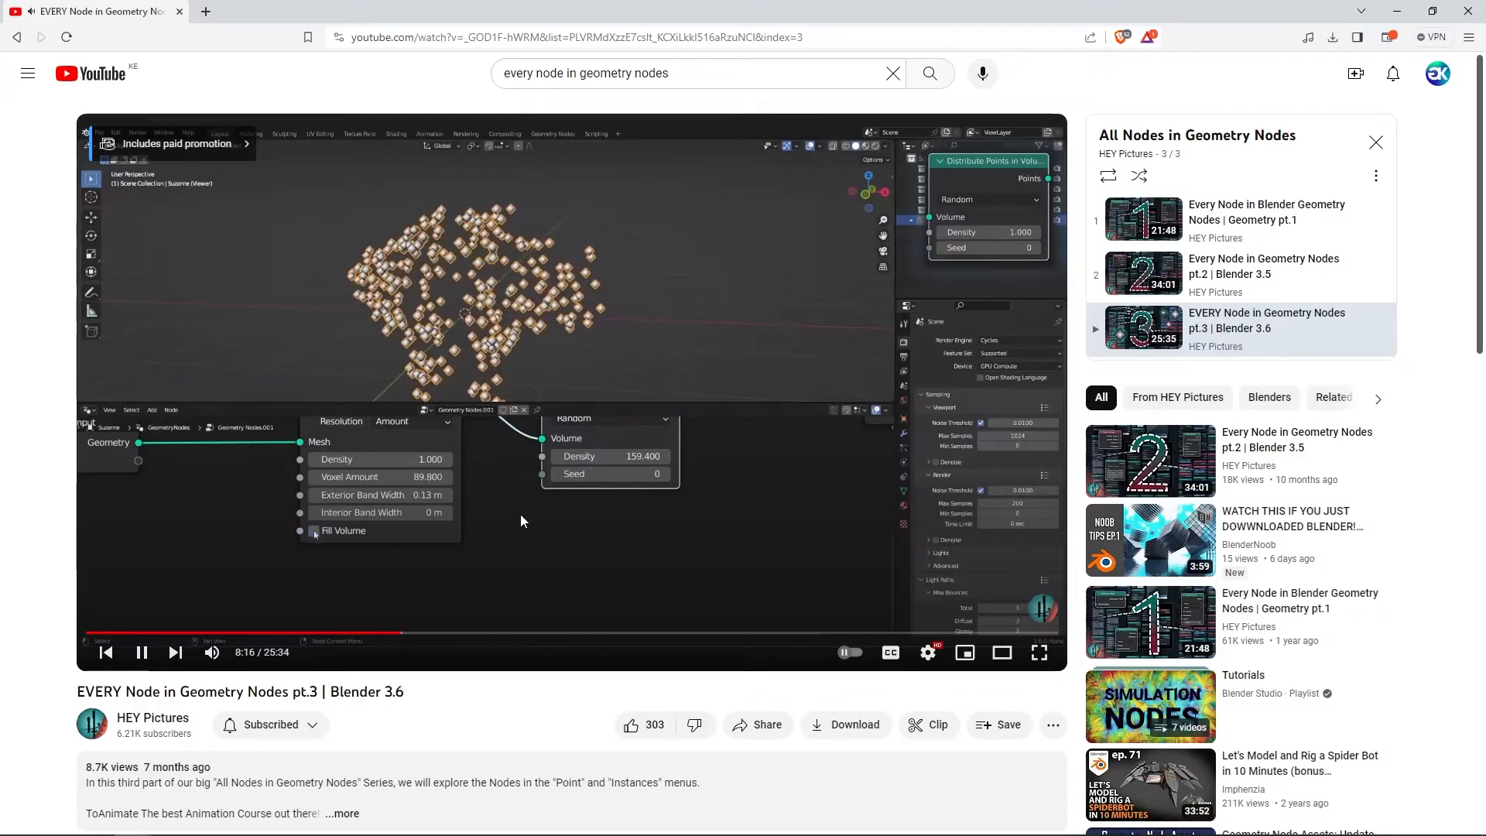
mouse_move(584, 633)
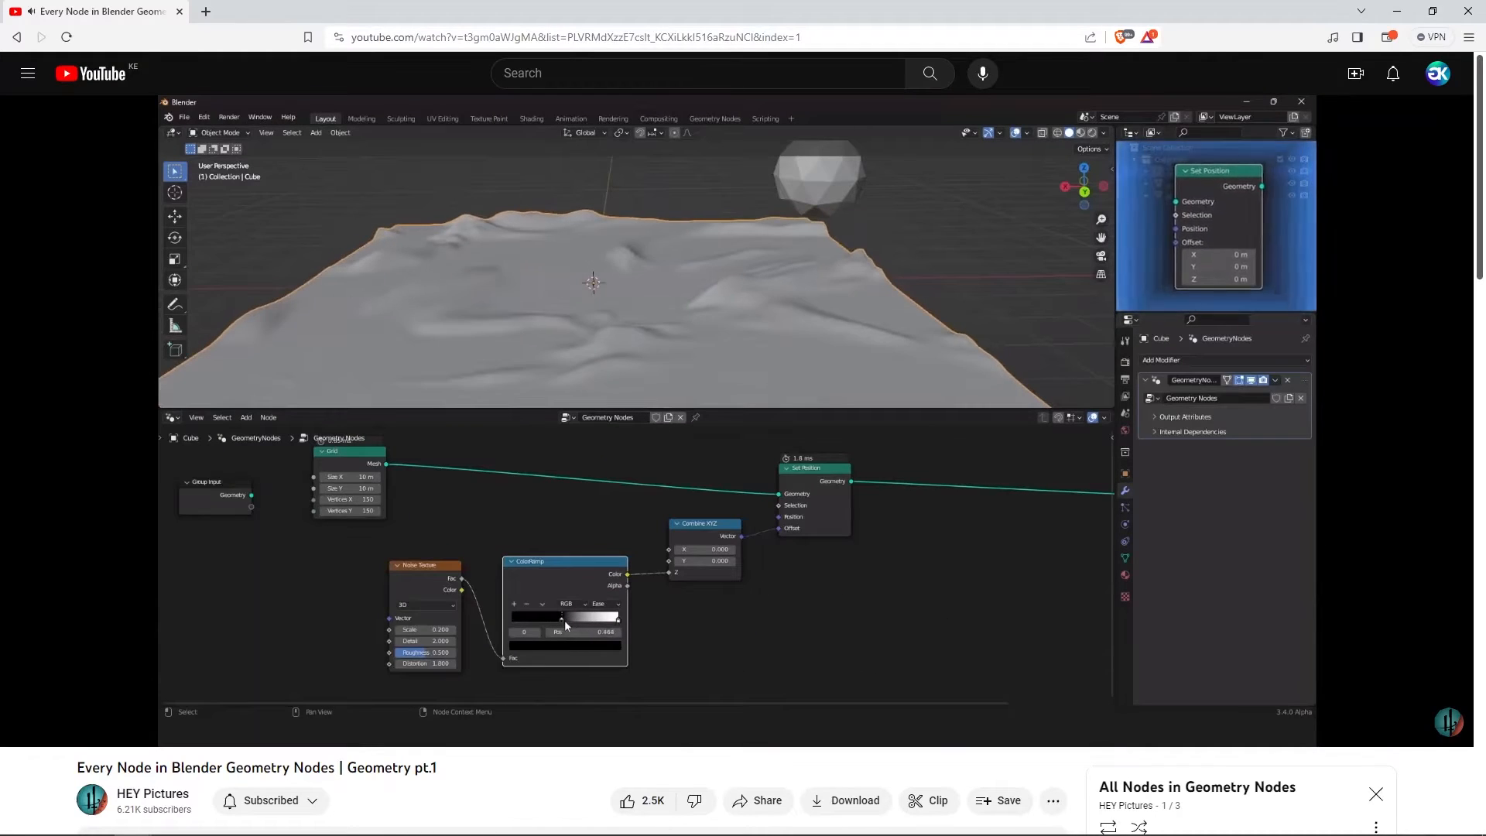
drag(565, 618, 583, 618)
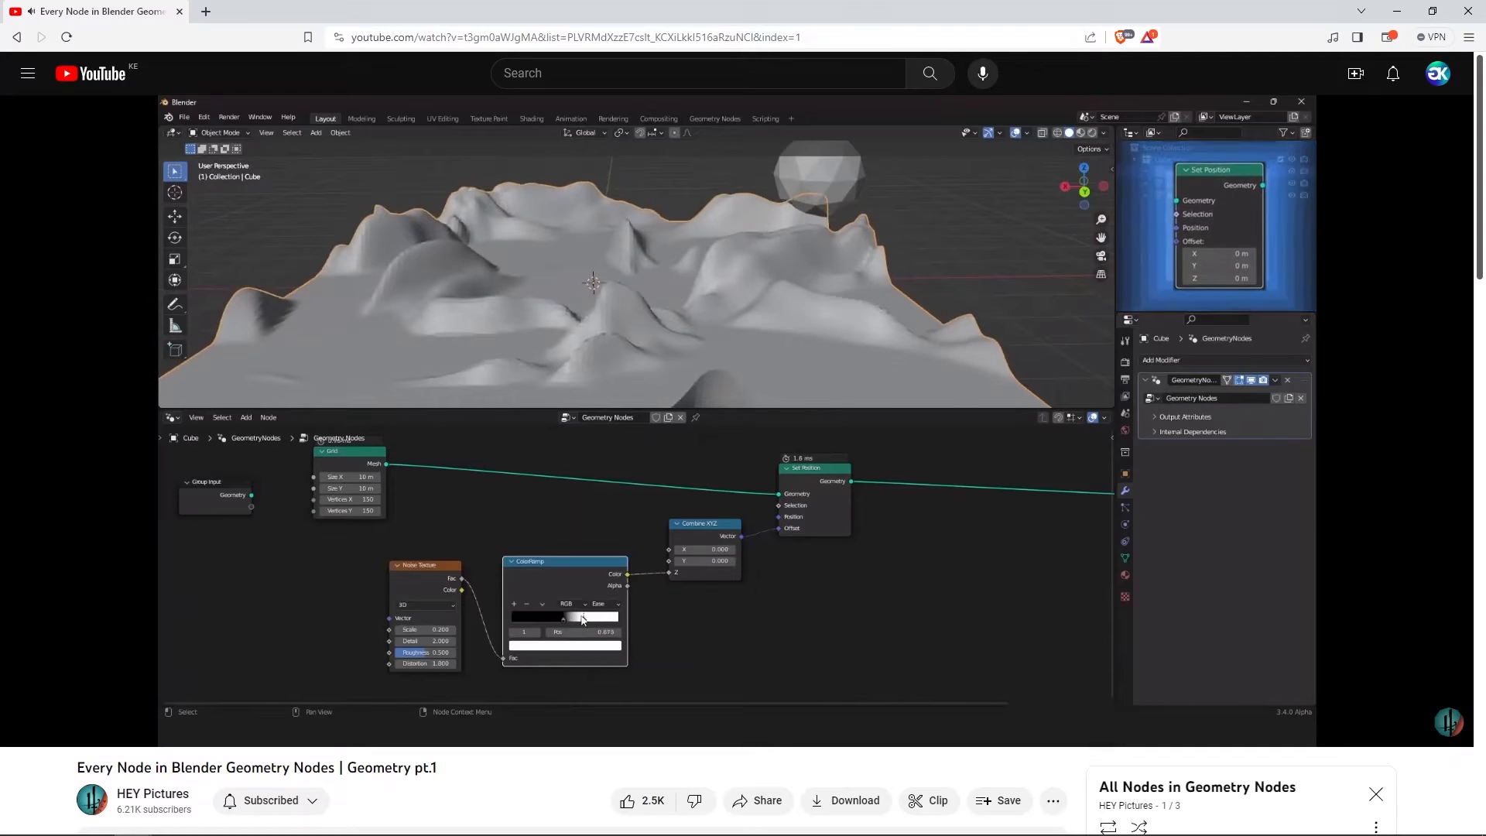
drag(581, 617, 596, 617)
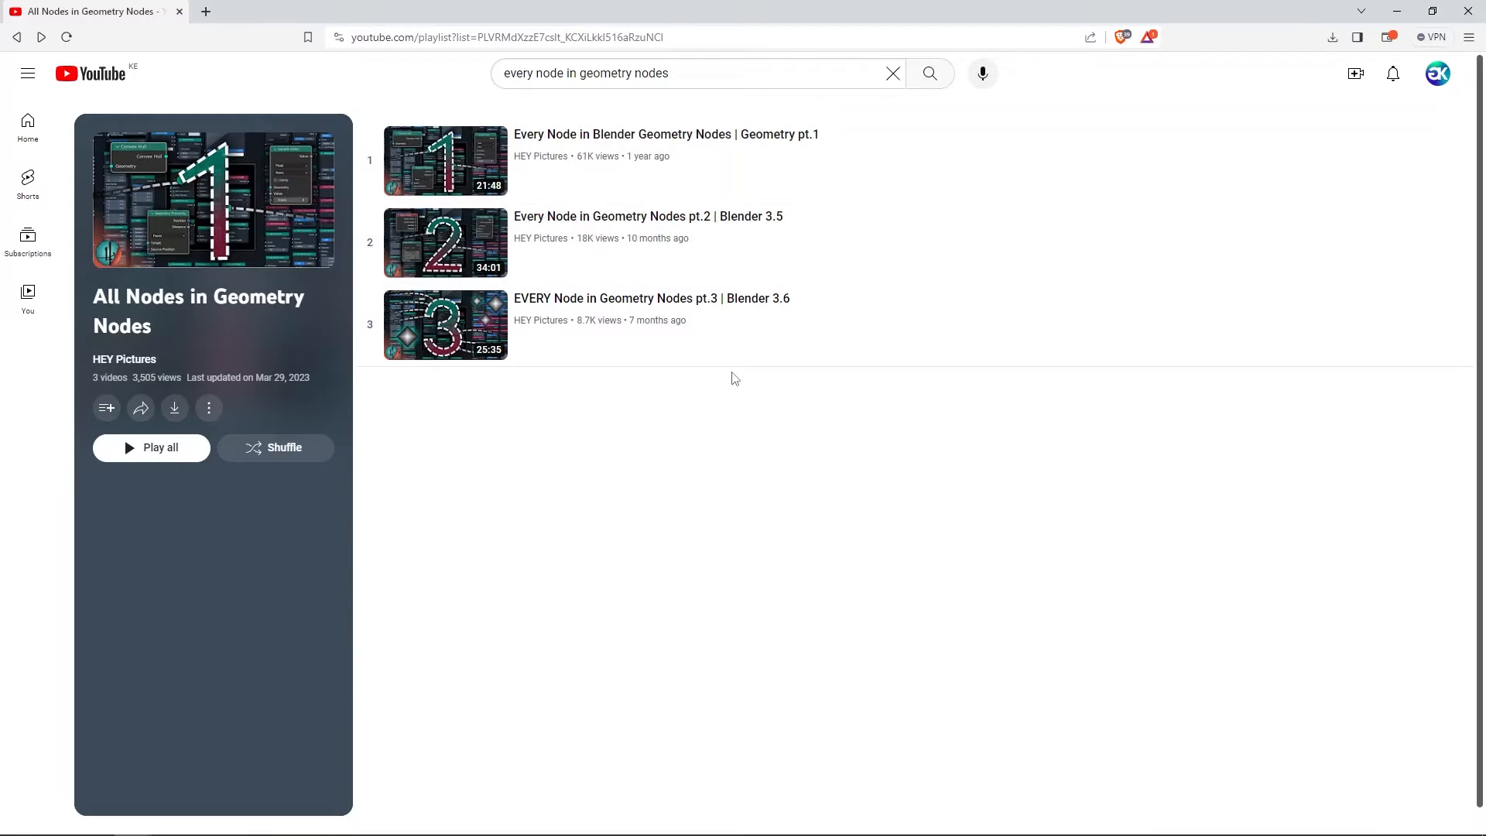
mouse_move(703, 398)
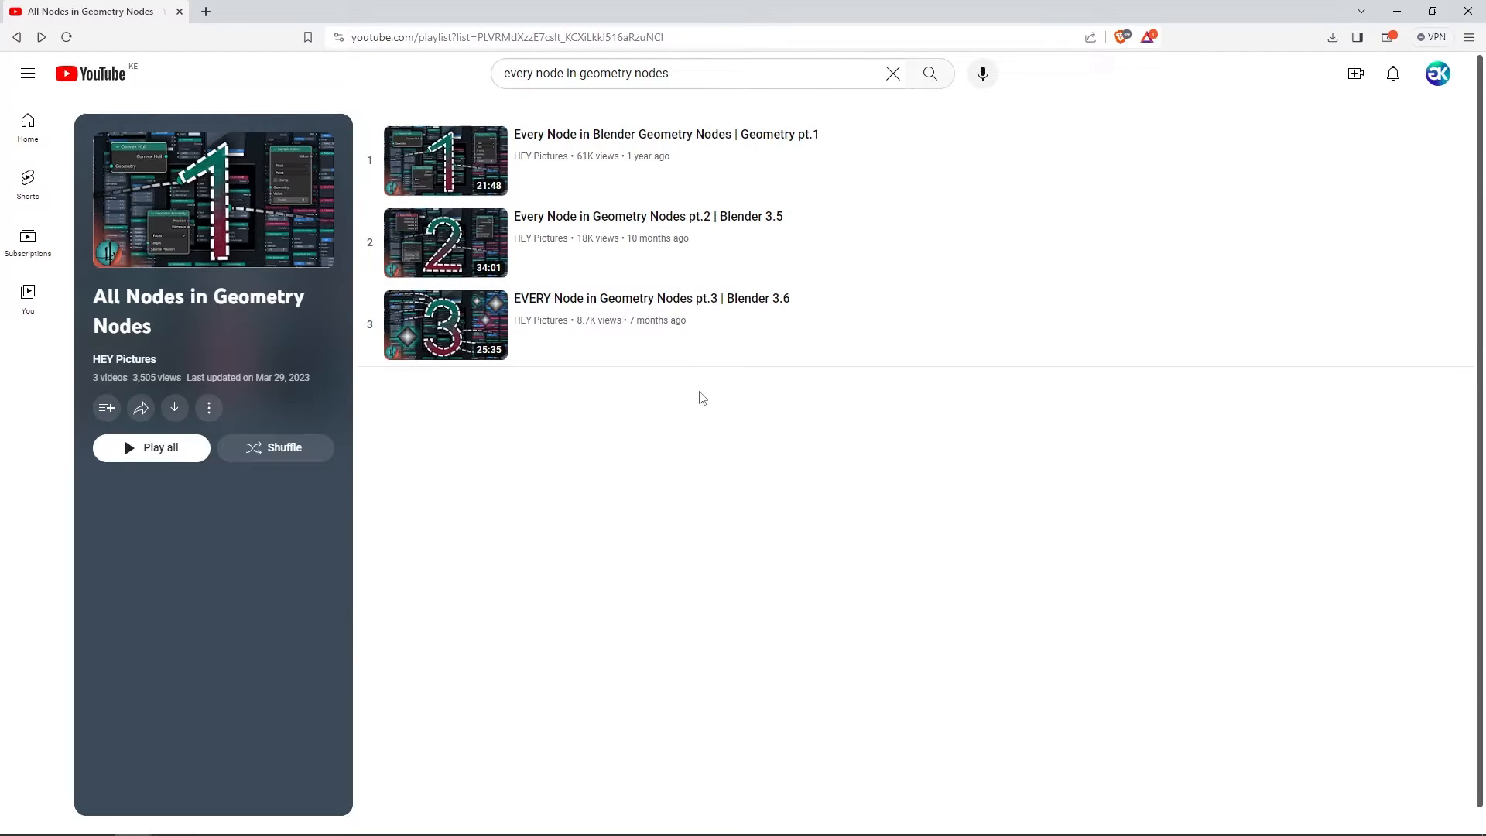
click(450, 160)
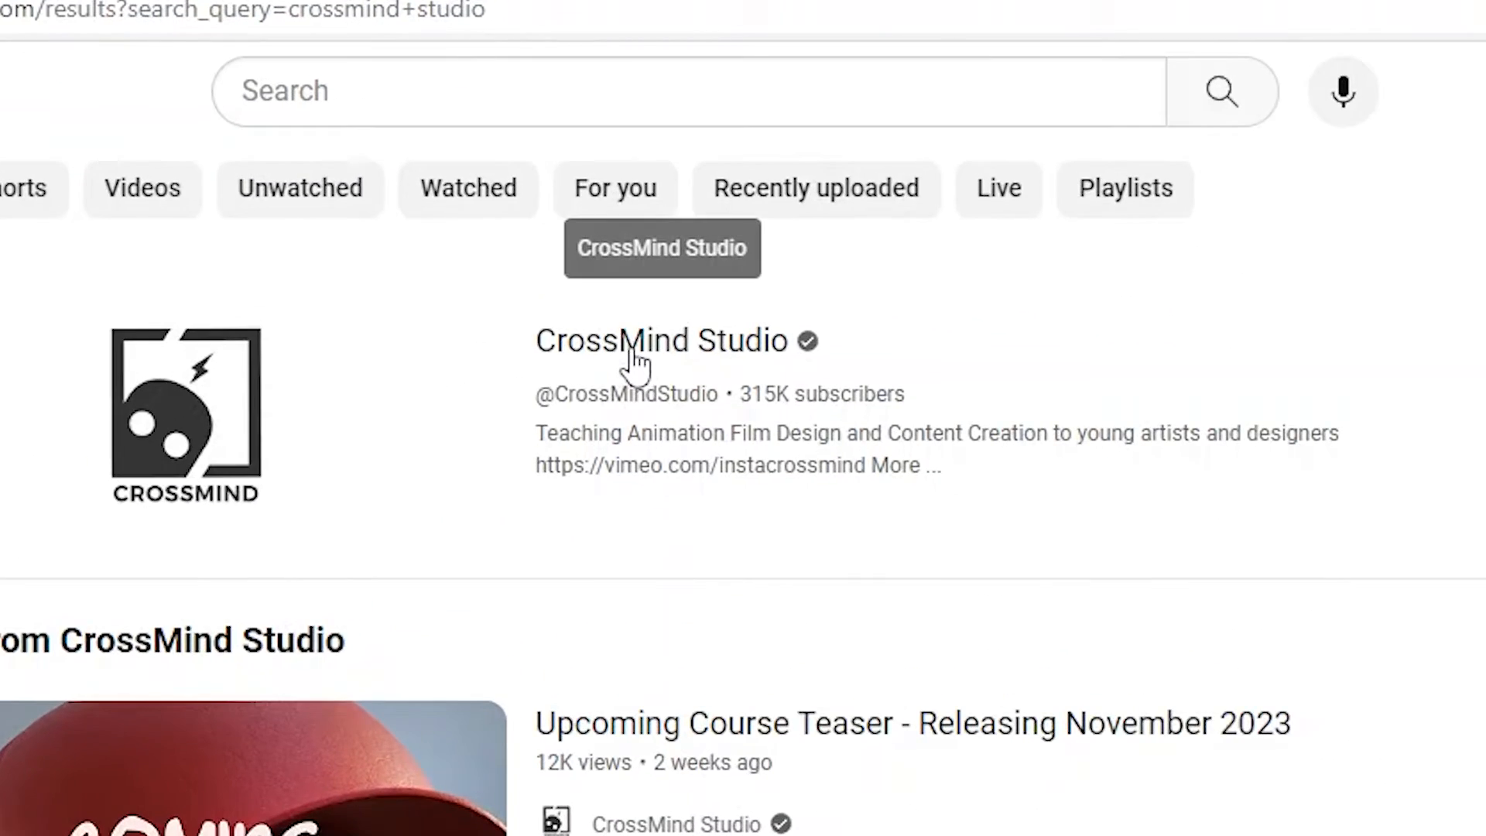
- Open the CrossMind Studio channel from the results and scroll its home page
click(637, 342)
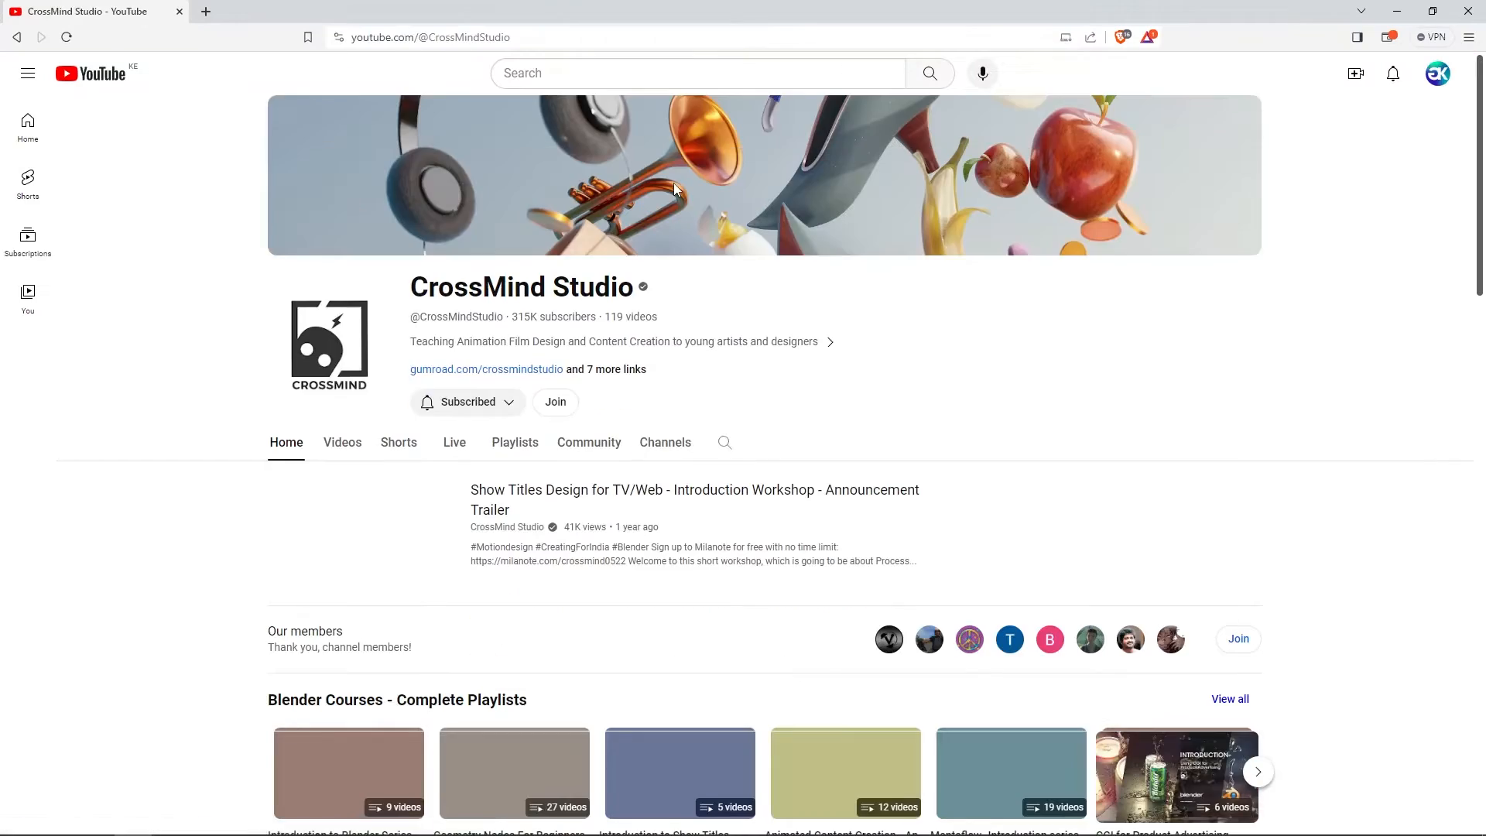
scroll(down, 3)
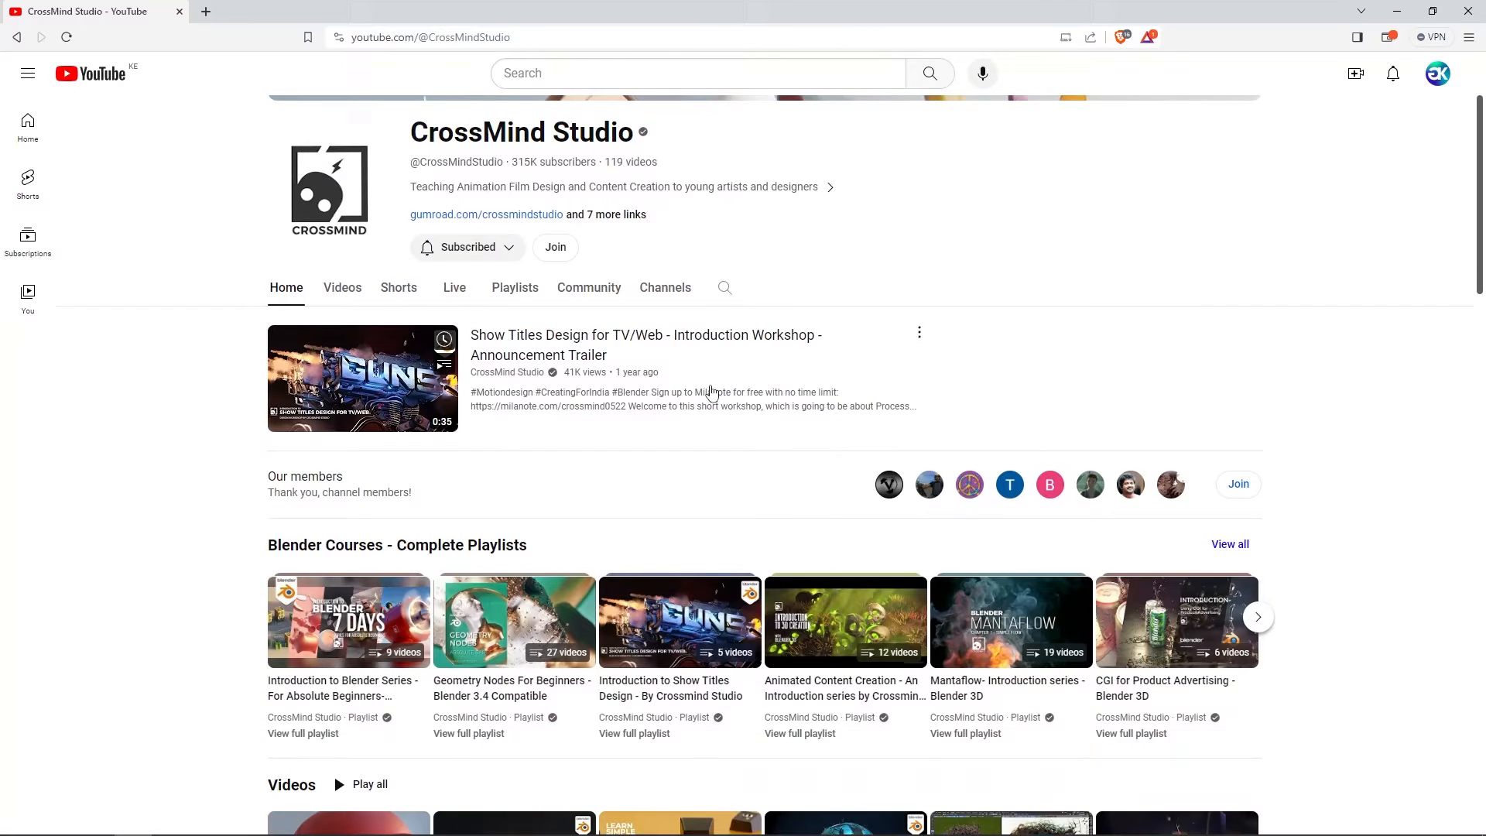
scroll(down, 3)
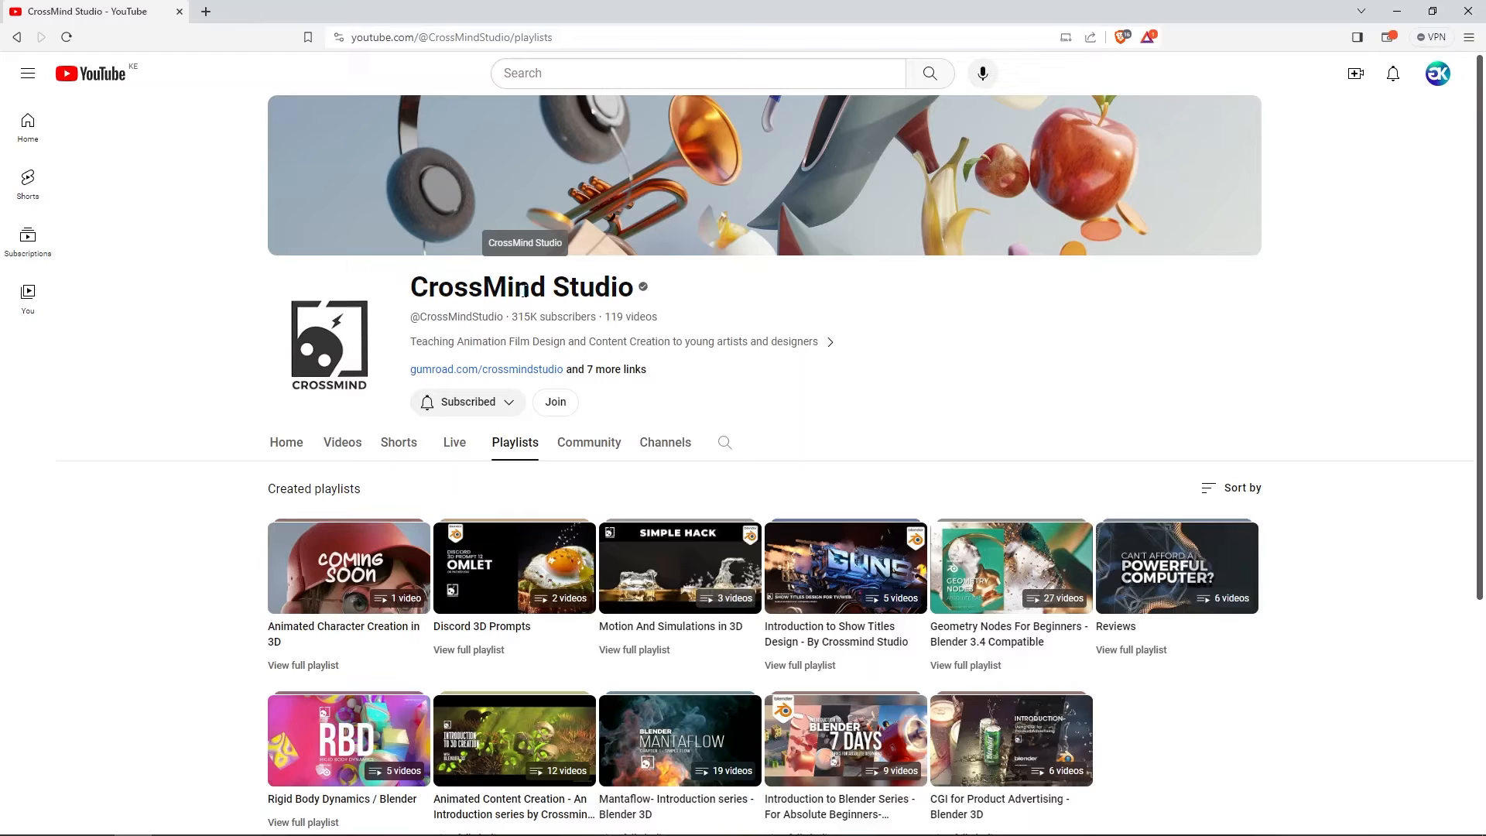
mouse_move(985, 637)
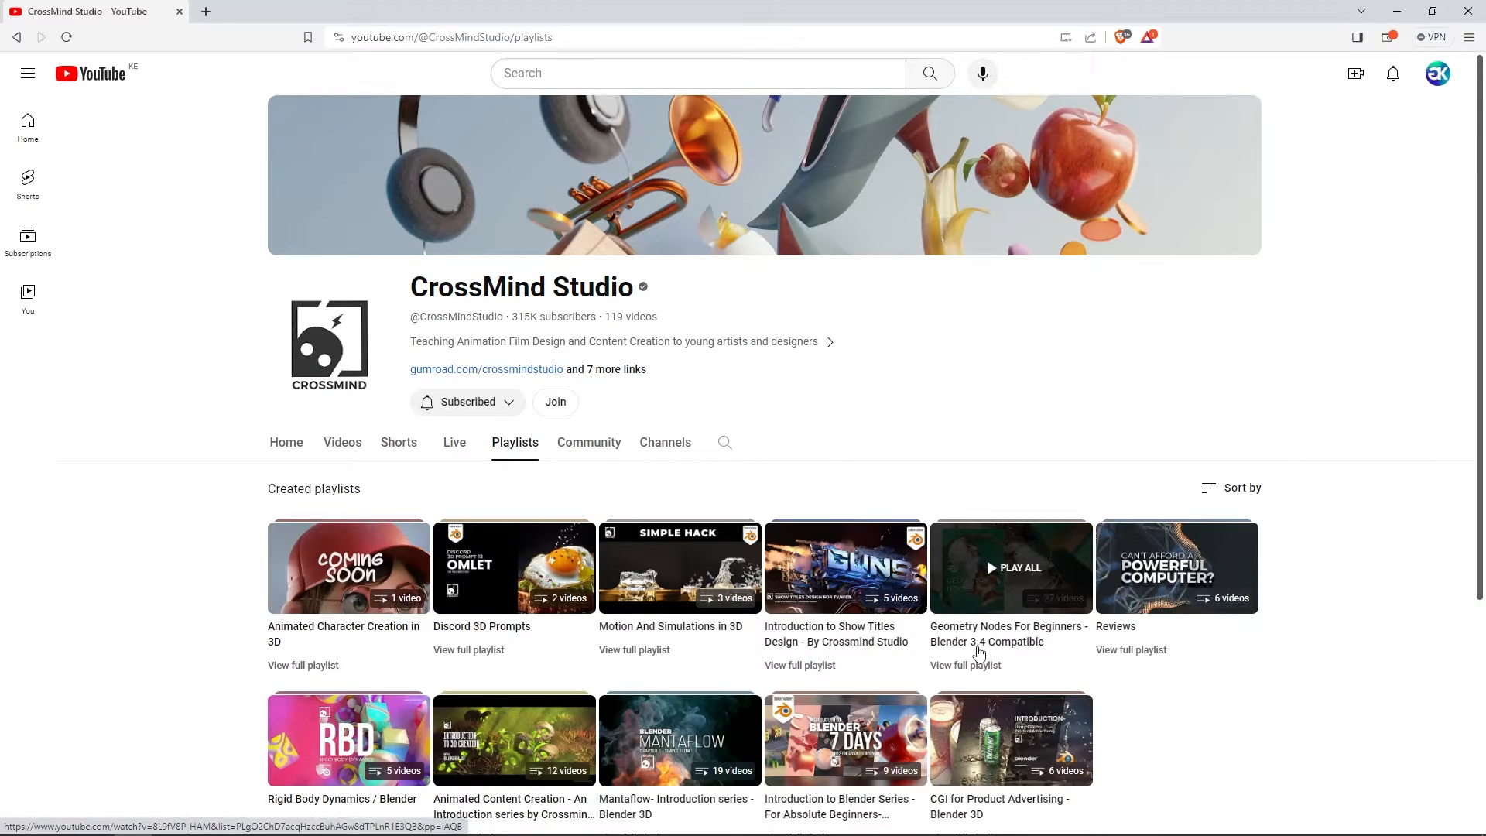
- Play the Geometry Nodes For Beginners playlist and scroll through its full playlist page
click(1011, 568)
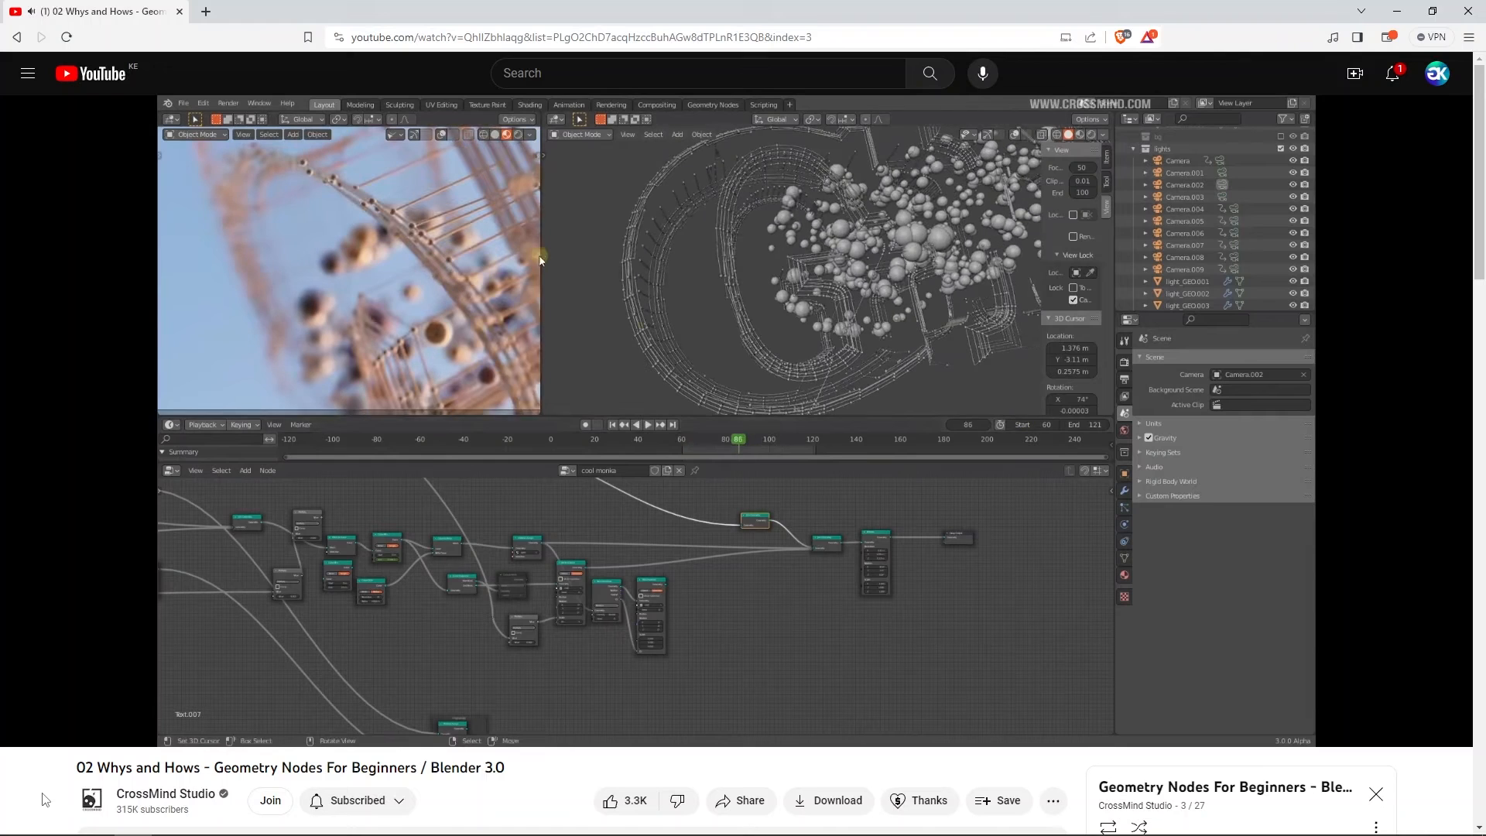
click(1261, 374)
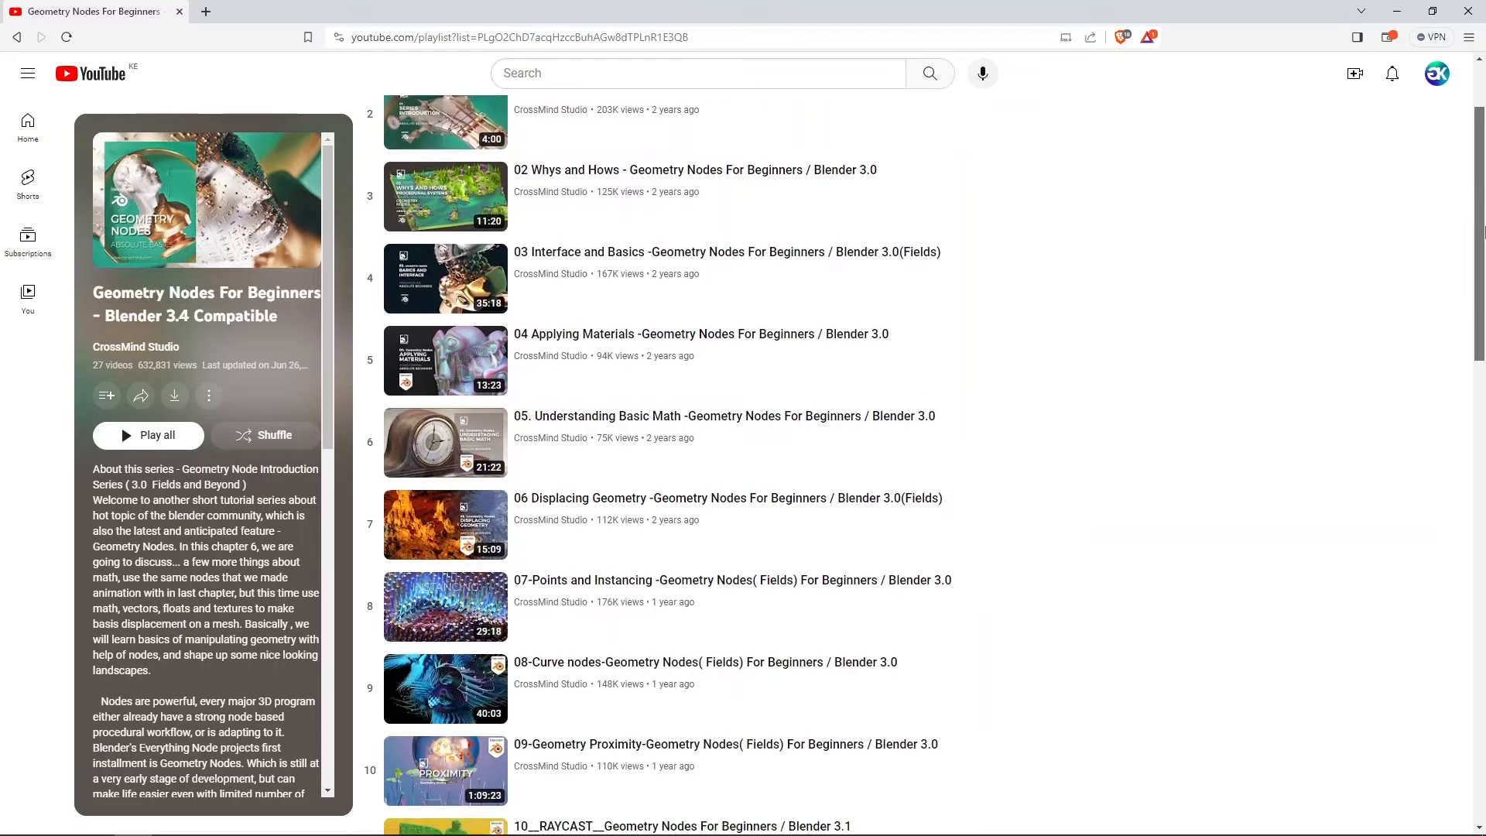
scroll(down, 3)
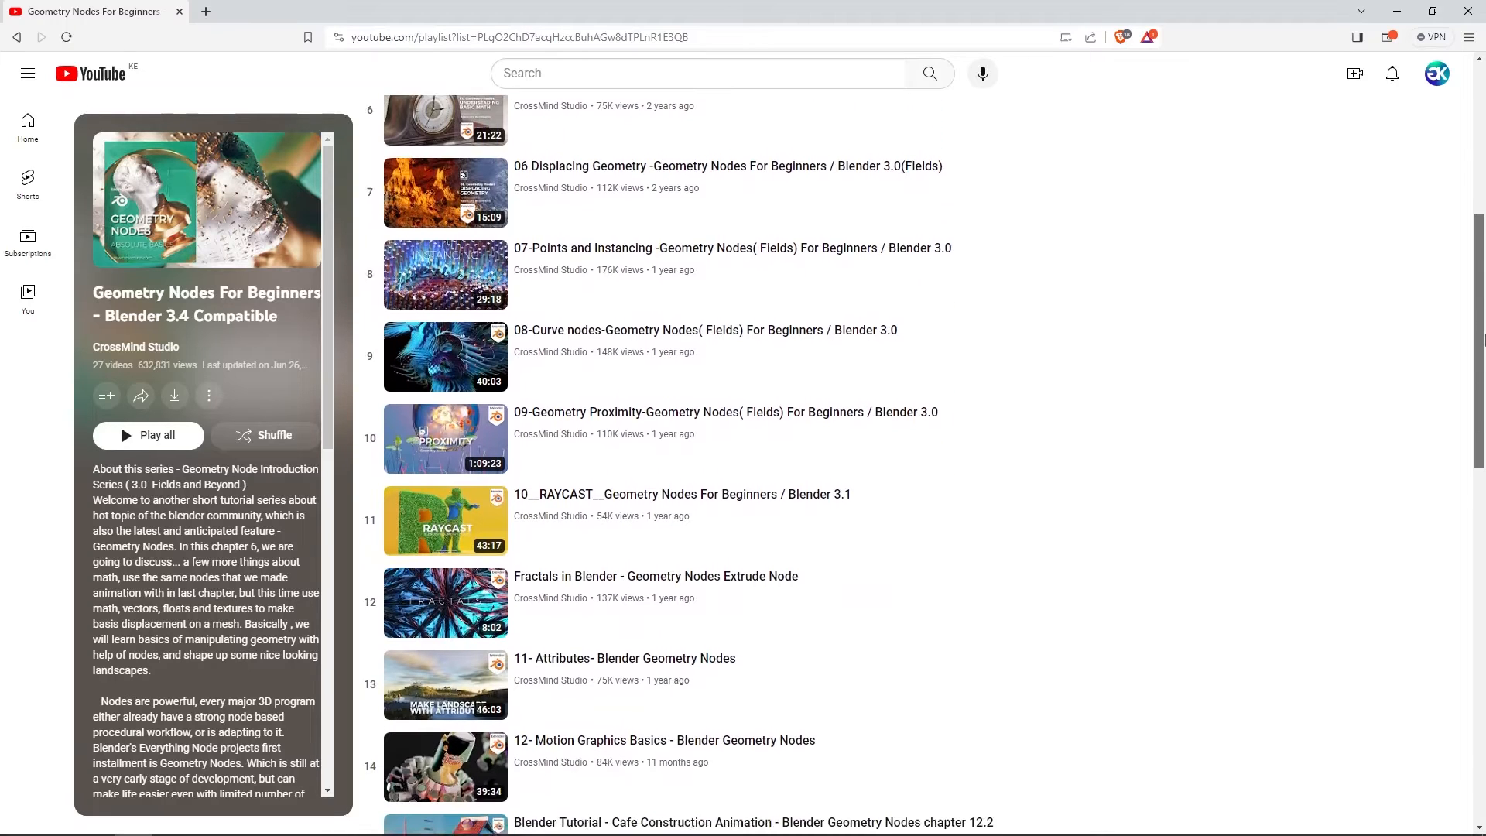
scroll(down, 3)
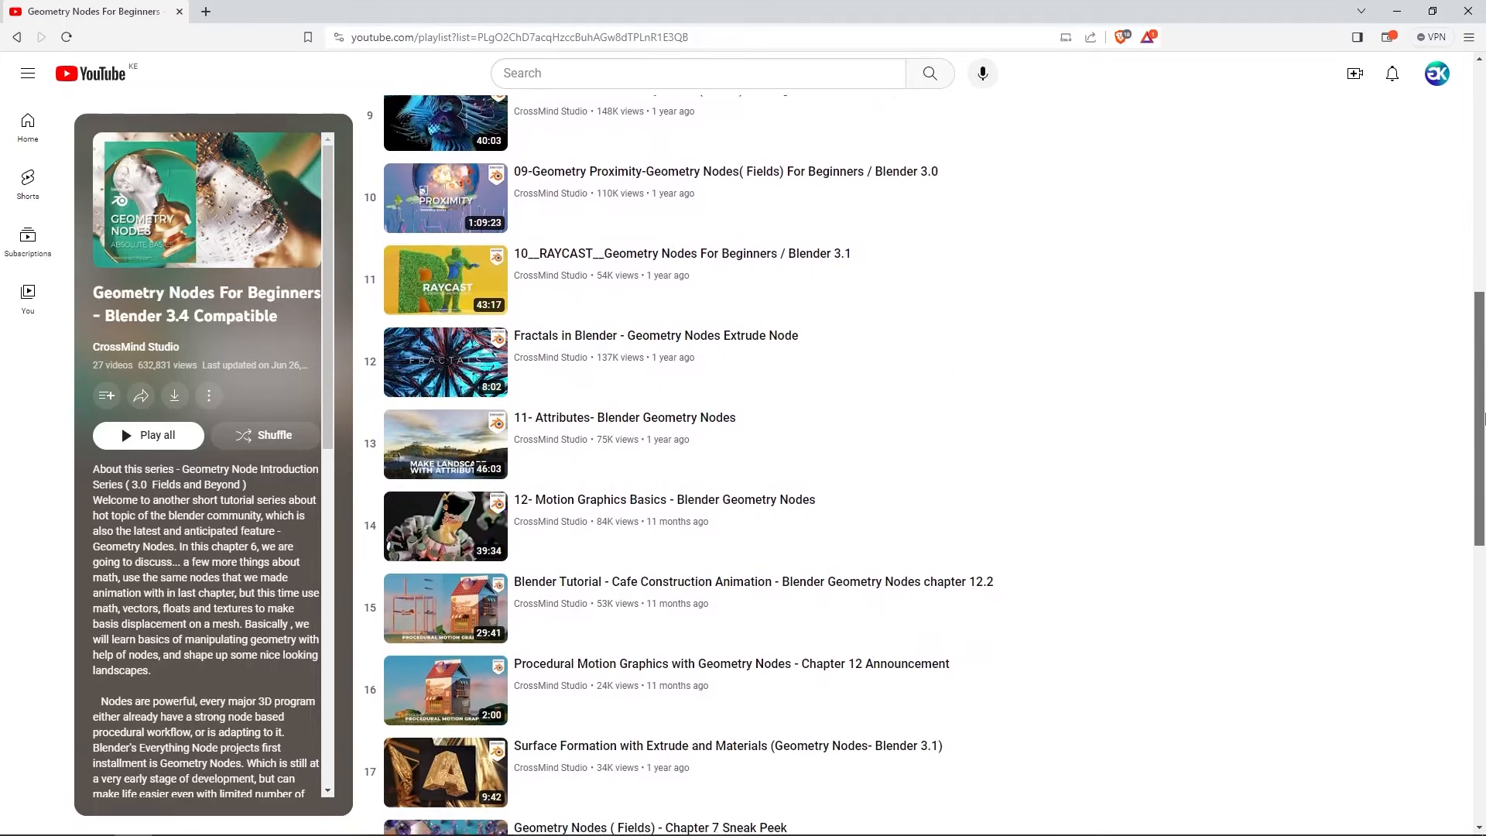
scroll(down, 3)
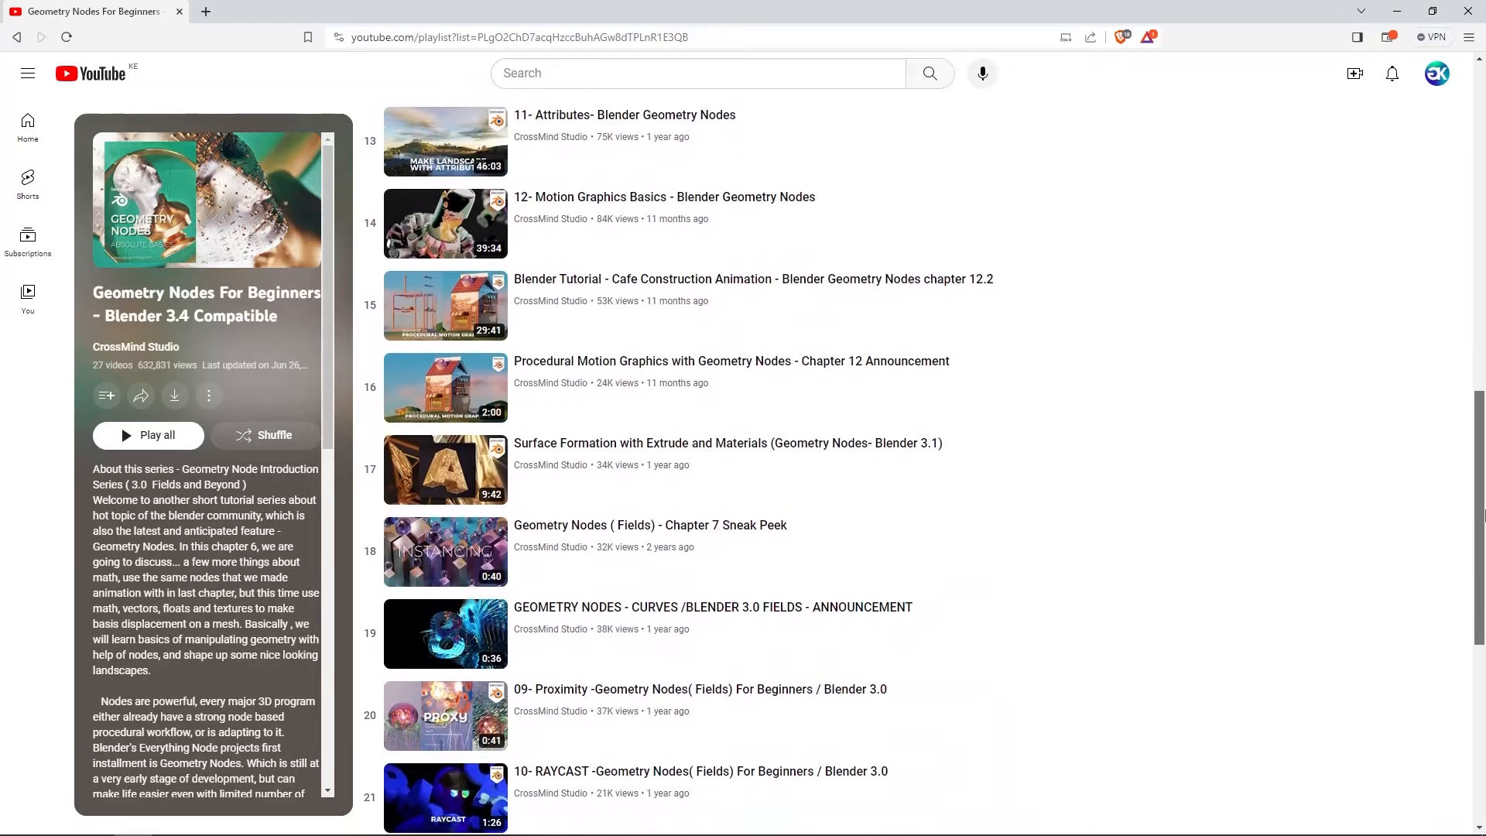
scroll(down, 3)
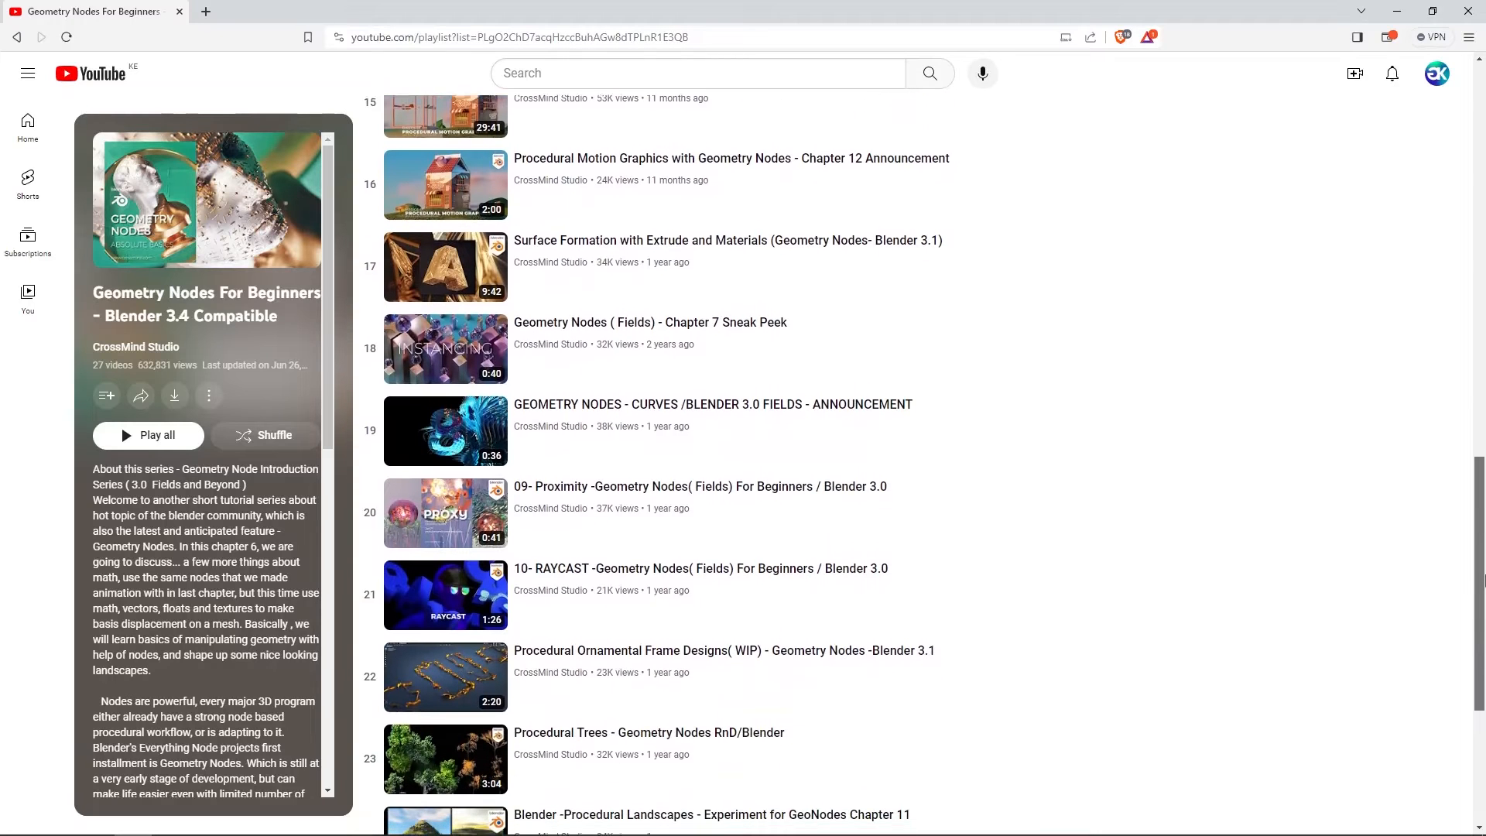
- Open the Blender 3.0 release notes in a new tab and start a Google search 'transf'
click(147, 435)
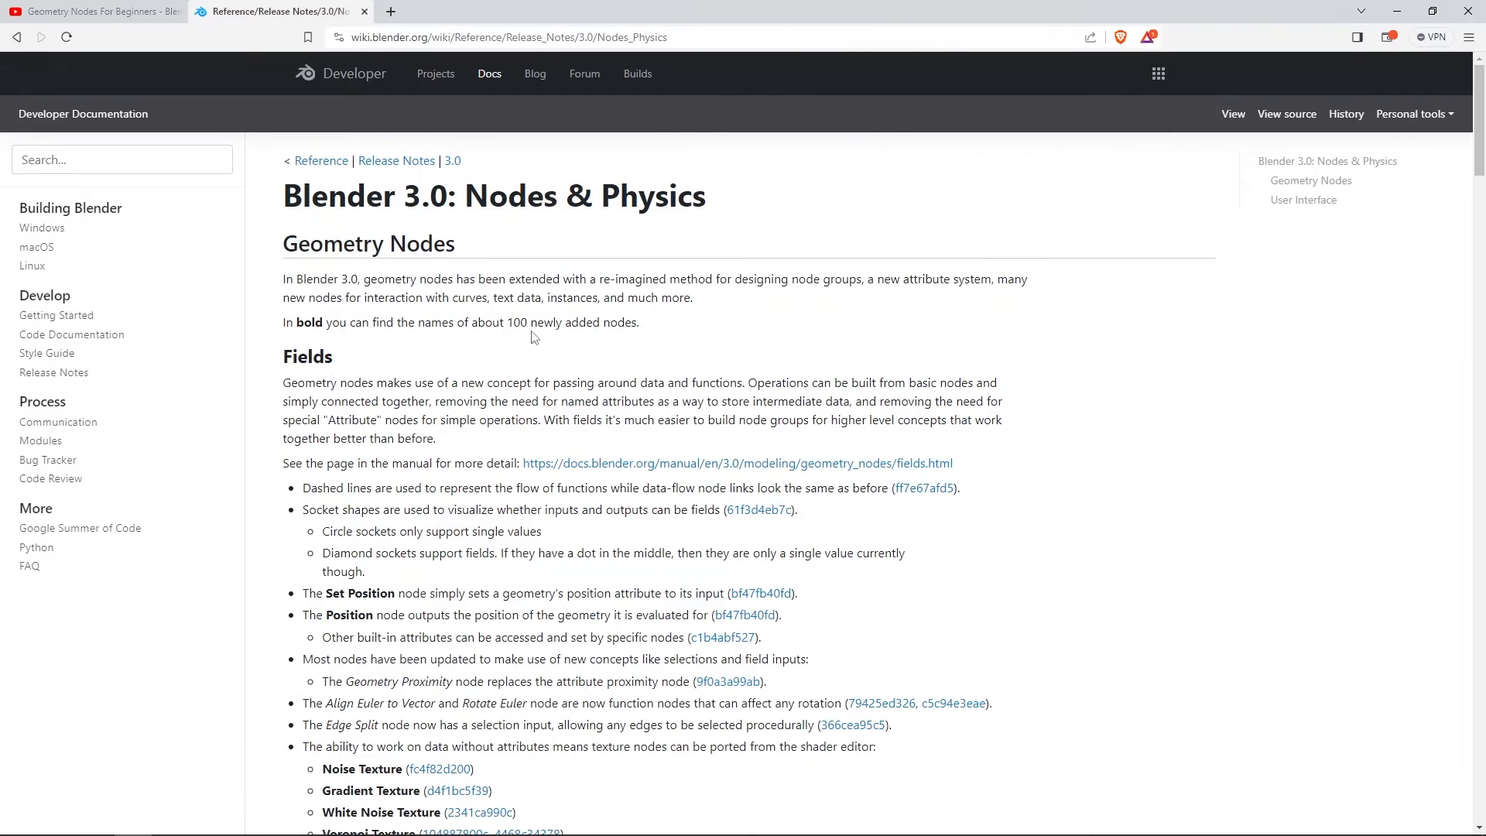
drag(507, 322, 638, 322)
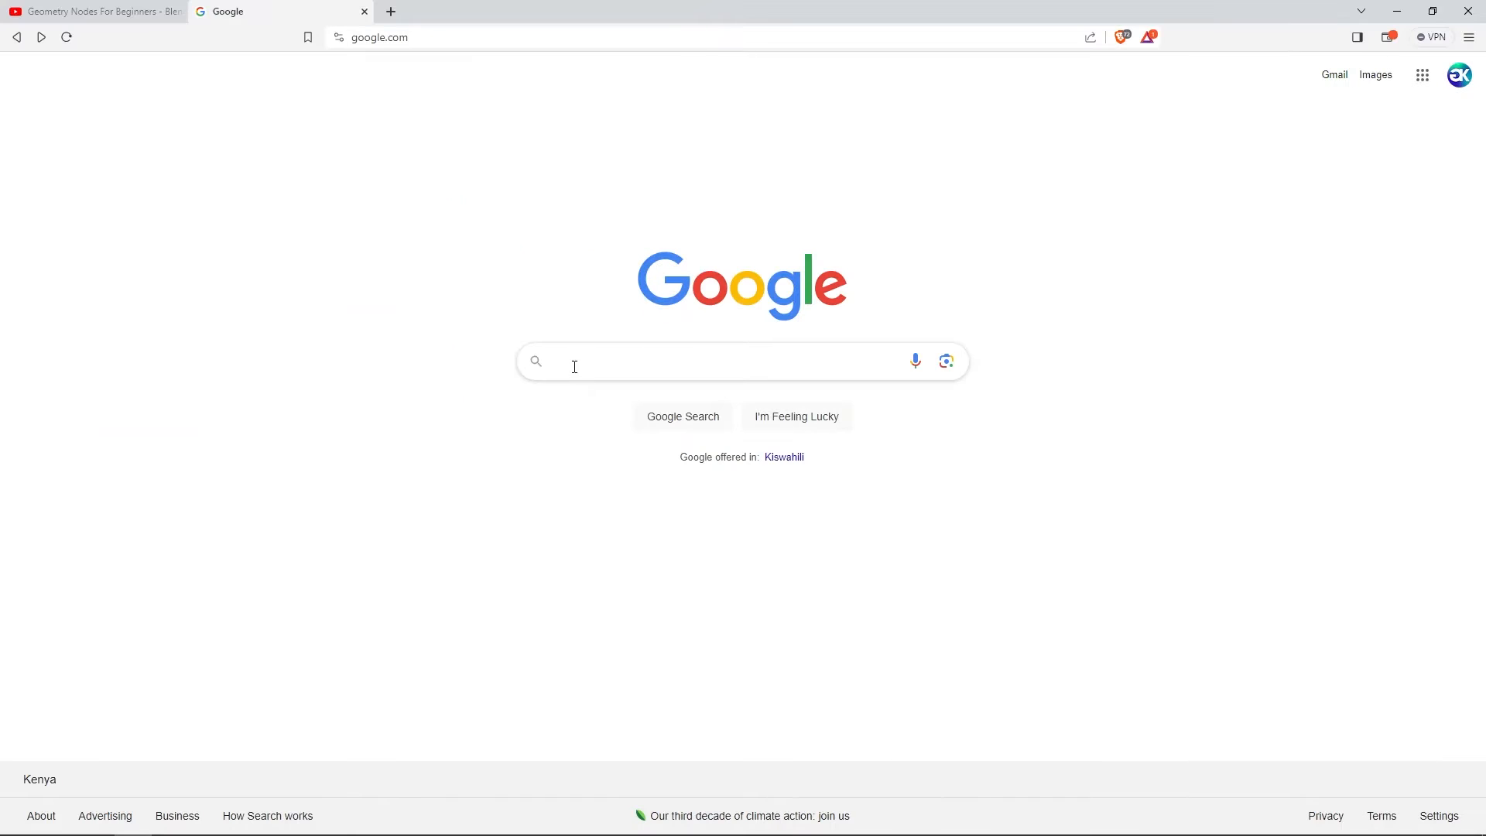
text(transf)
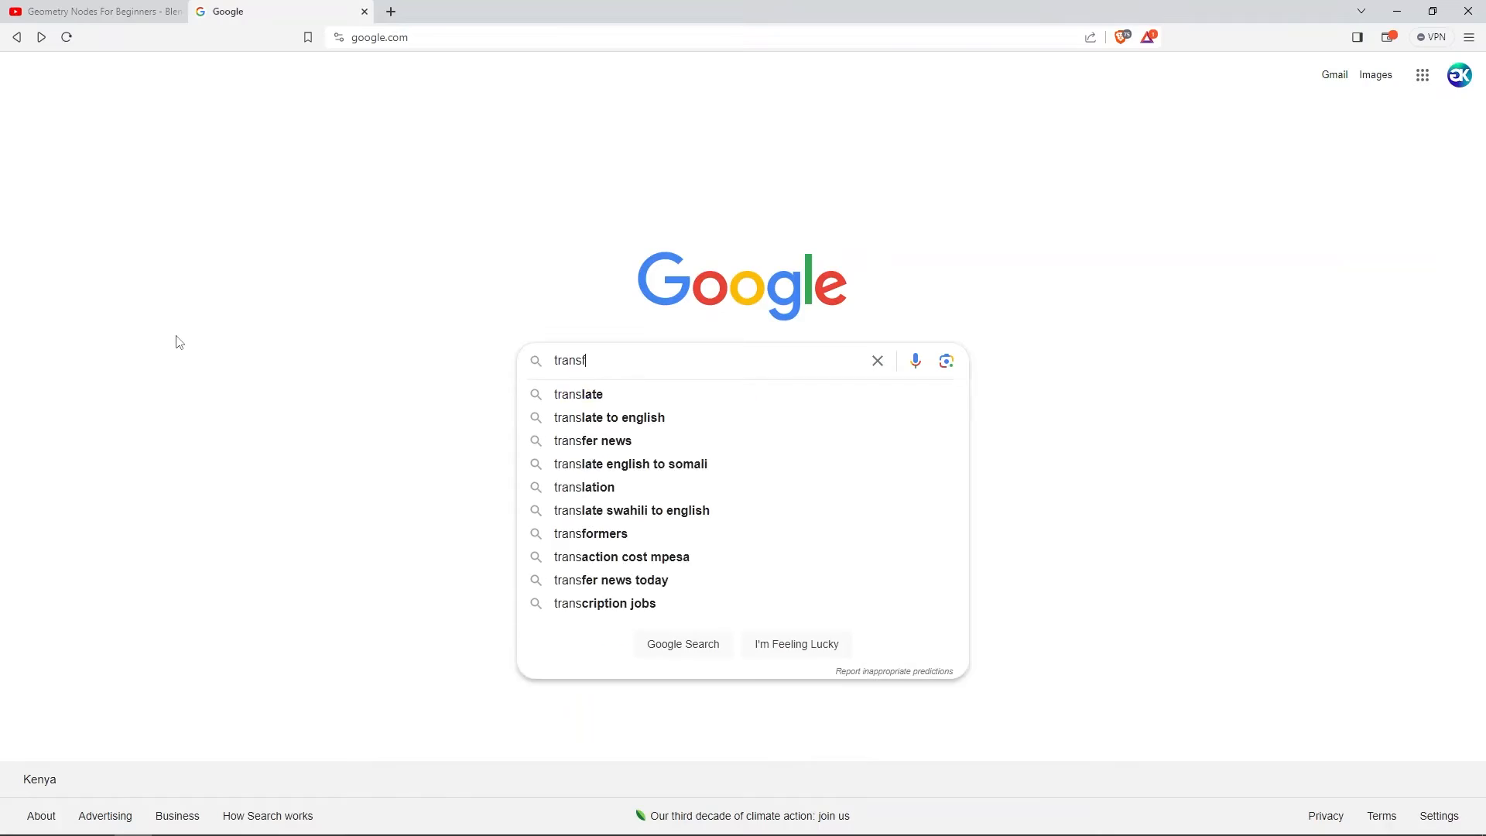